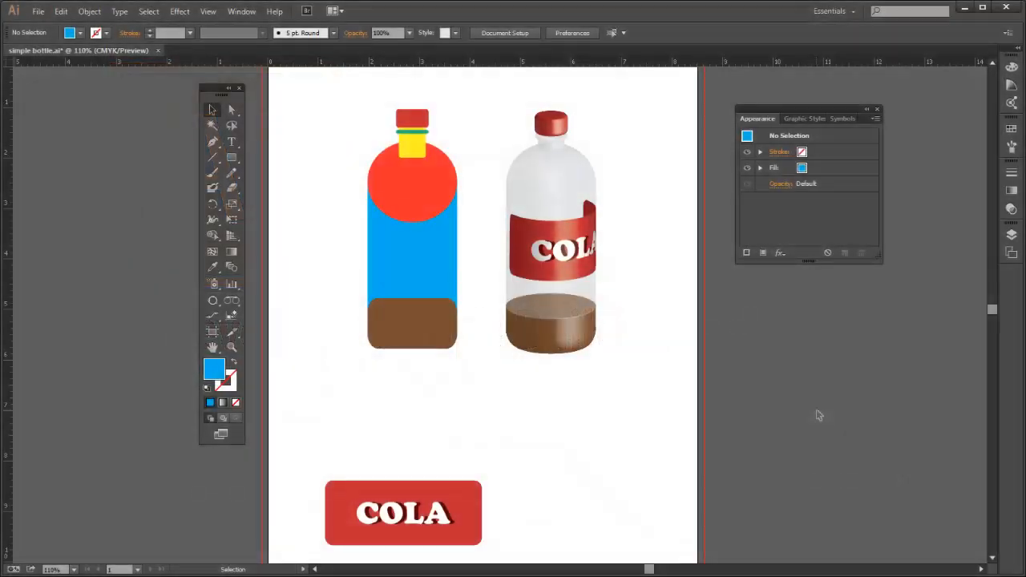
pyautogui.moveTo(799, 497)
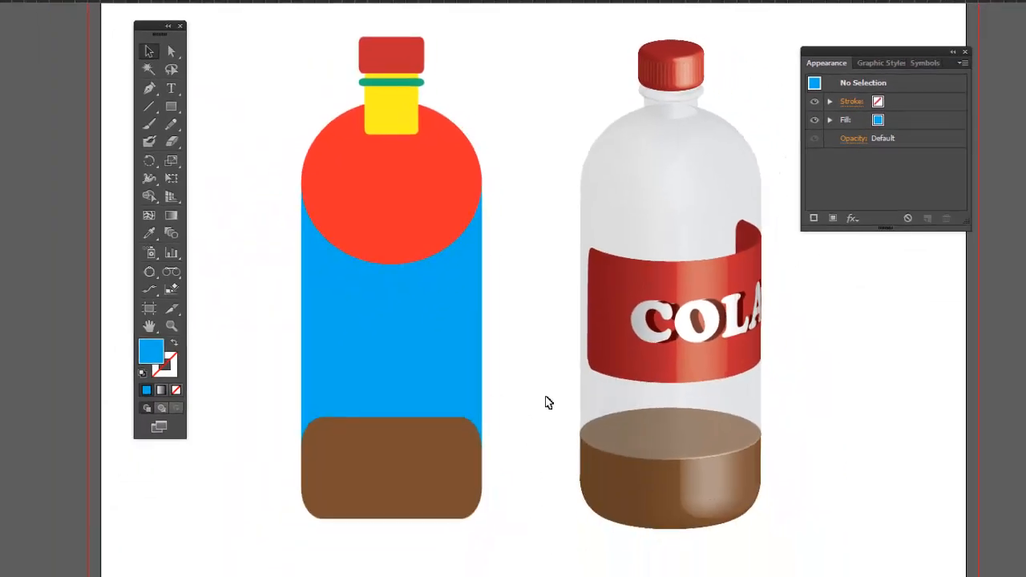
pyautogui.moveTo(277, 50)
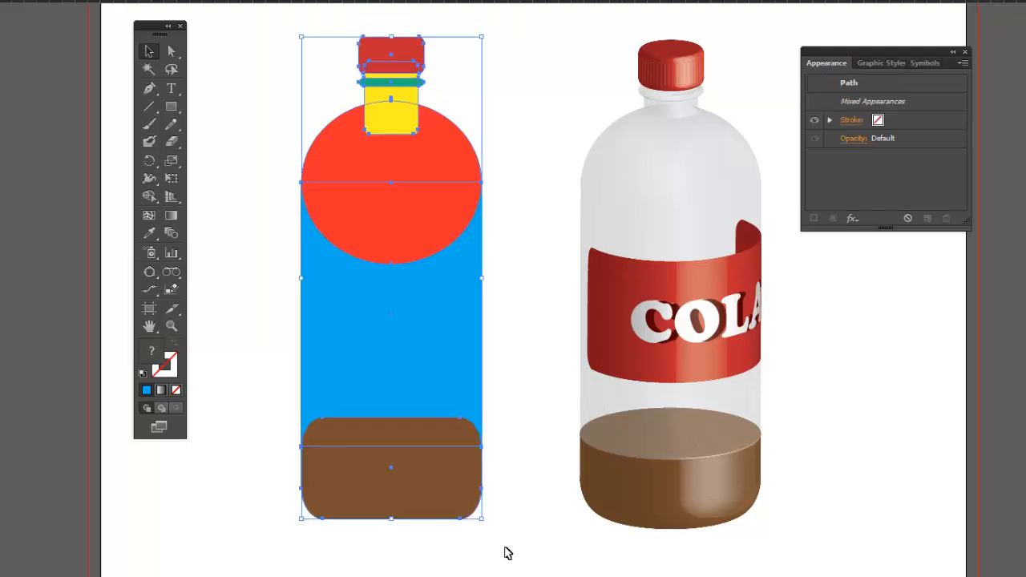
pyautogui.moveTo(148, 199)
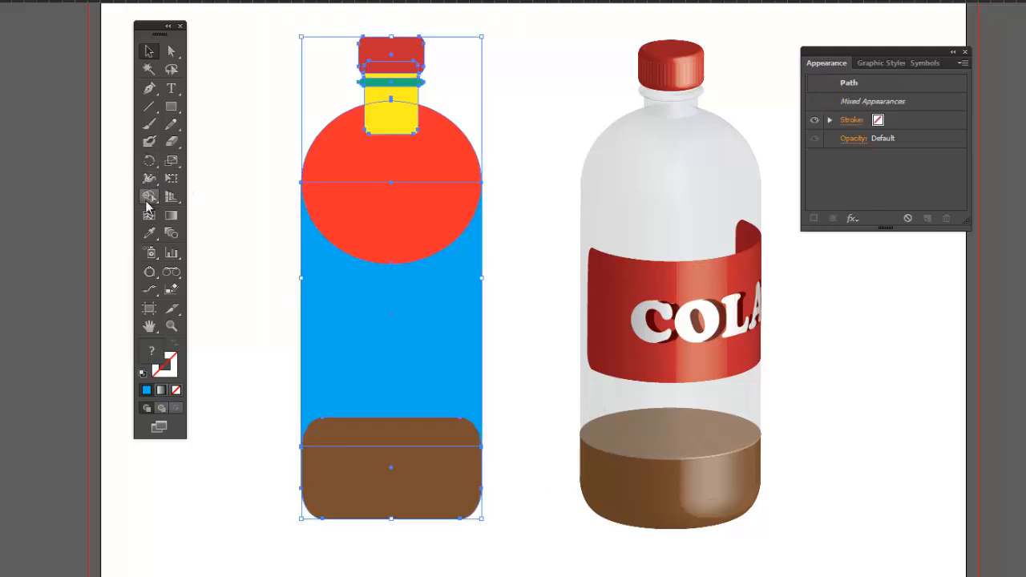
pyautogui.moveTo(148, 198)
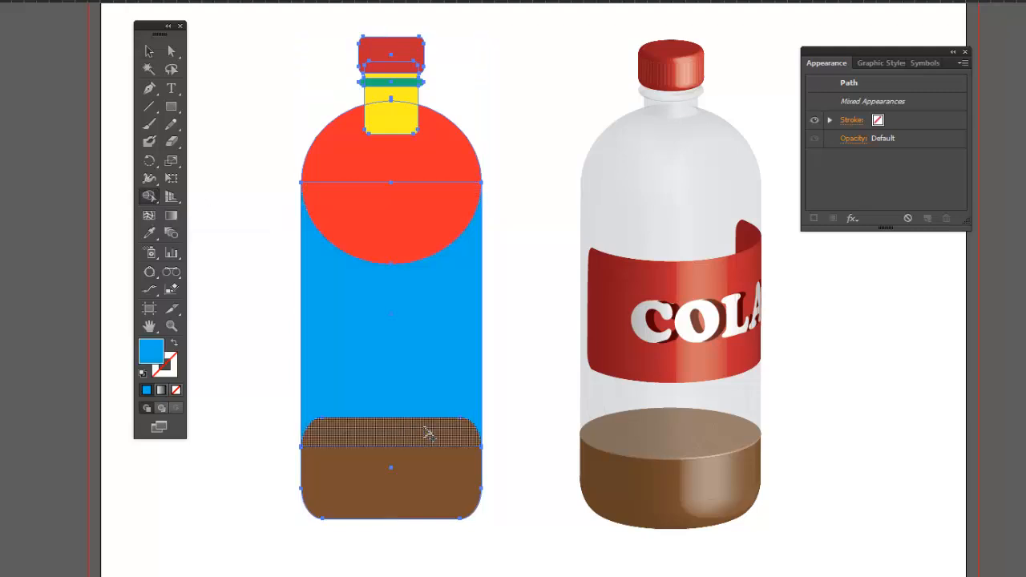
pyautogui.moveTo(398, 439)
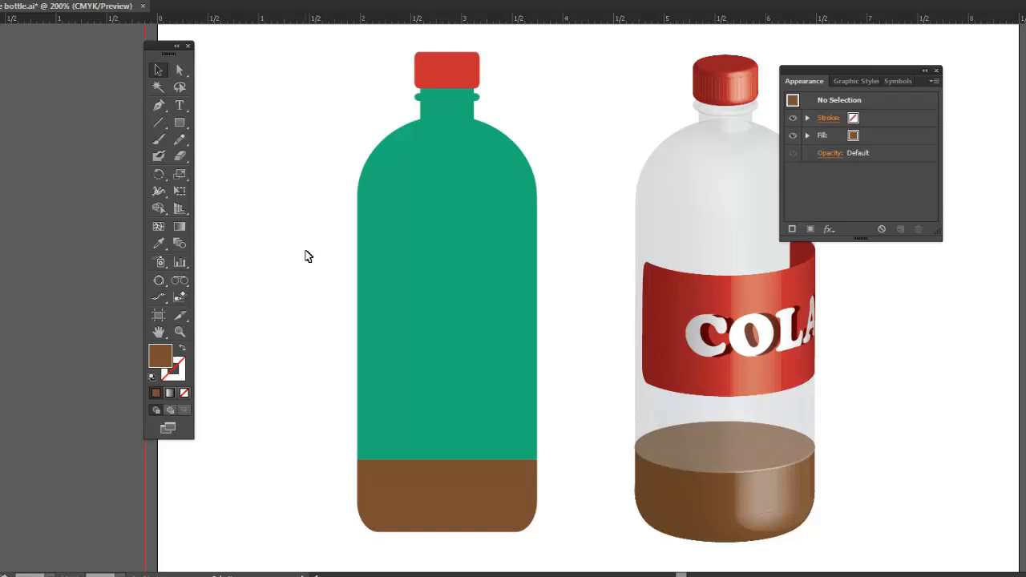
pyautogui.moveTo(700, 112)
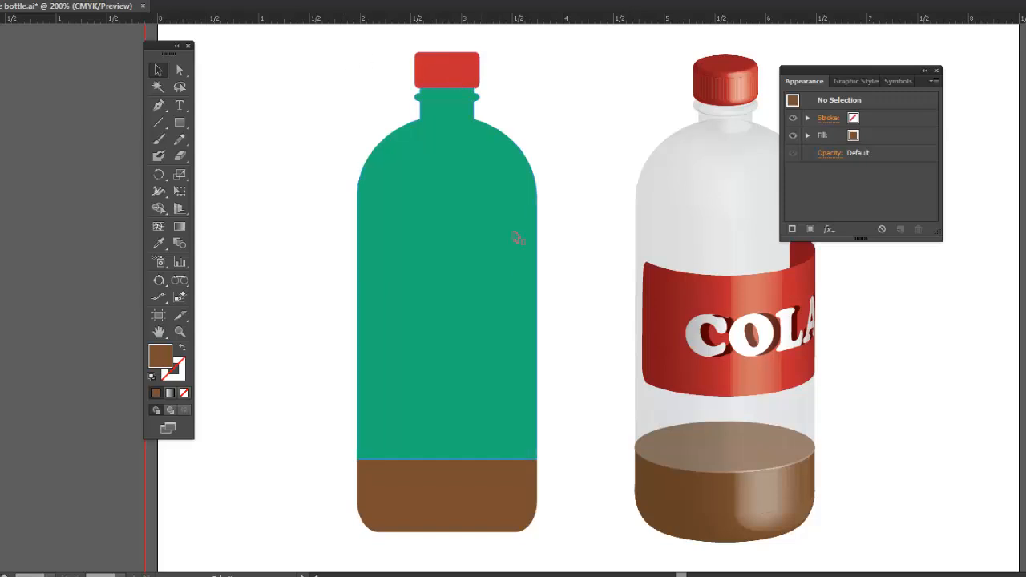
pyautogui.moveTo(492, 558)
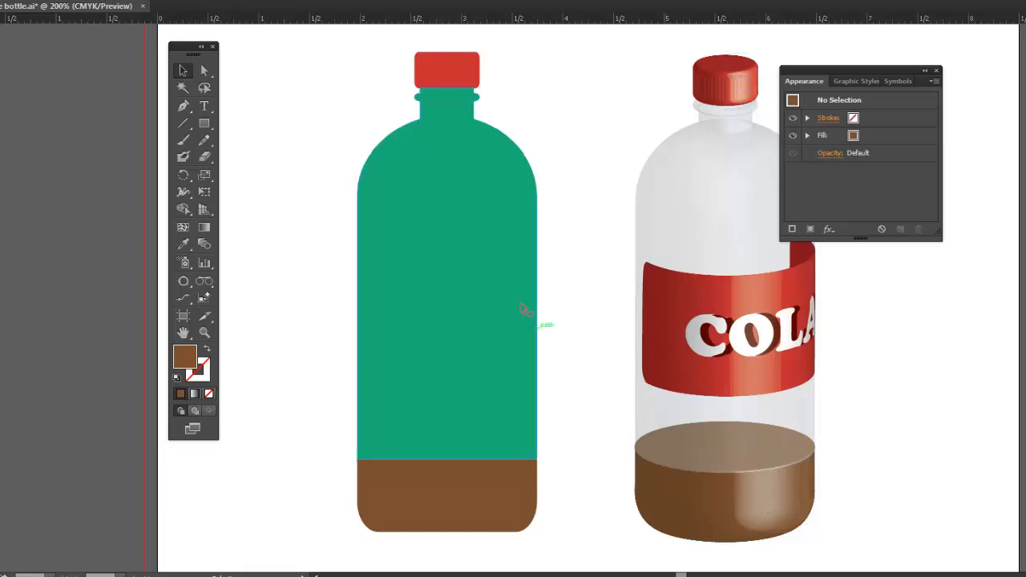
pyautogui.moveTo(362, 88)
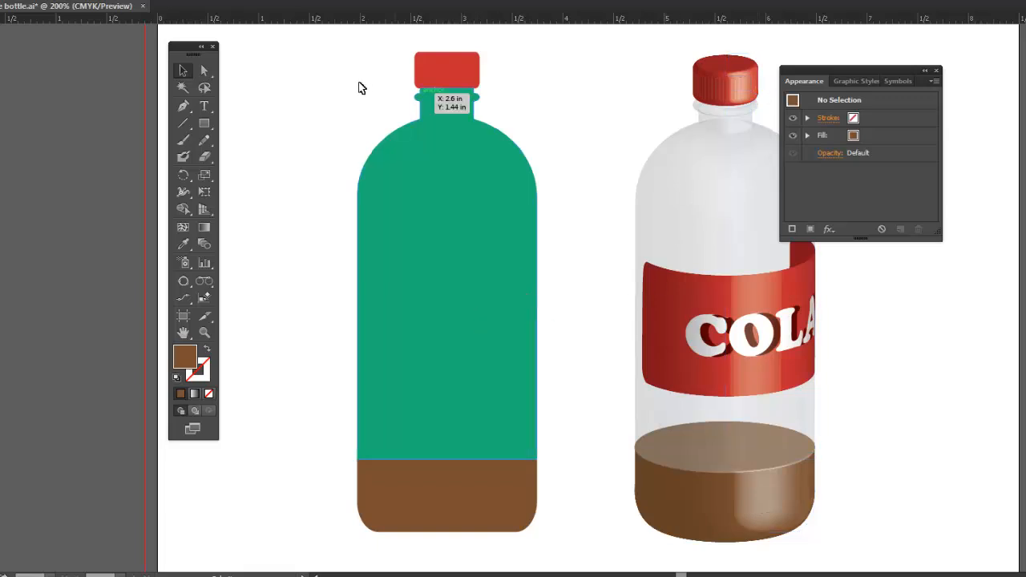
pyautogui.moveTo(292, 43)
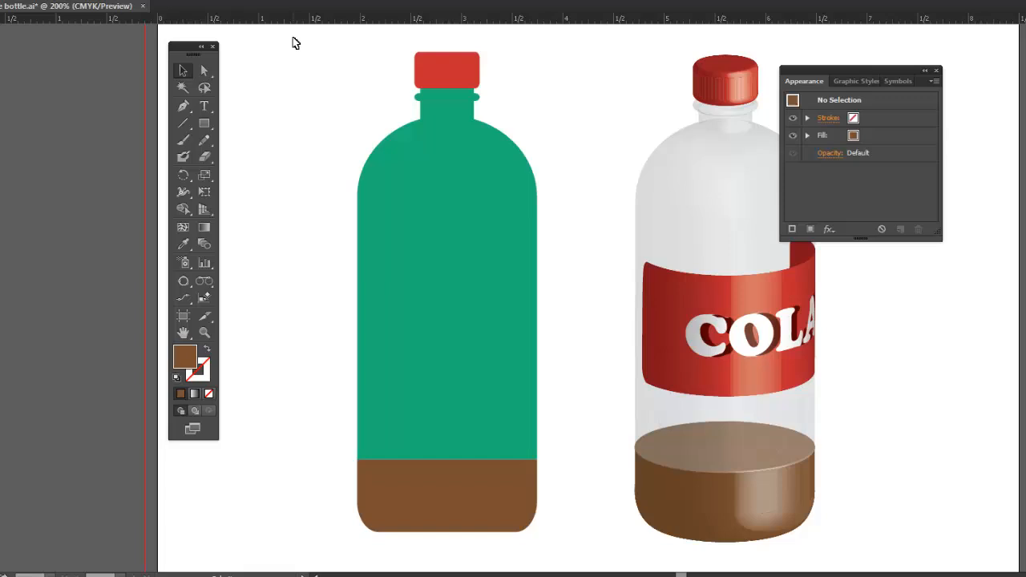
pyautogui.moveTo(296, 38)
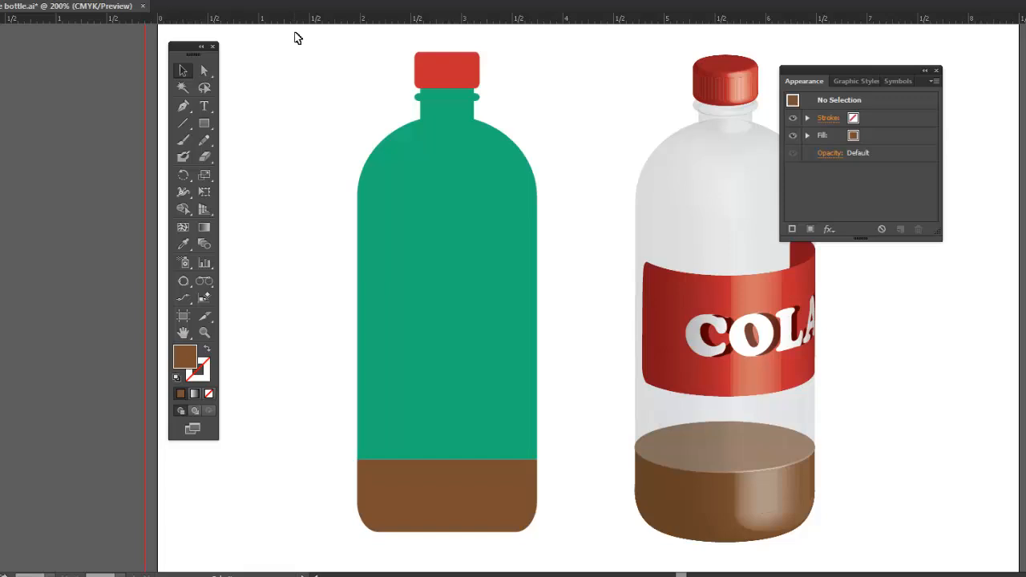
pyautogui.moveTo(204, 125)
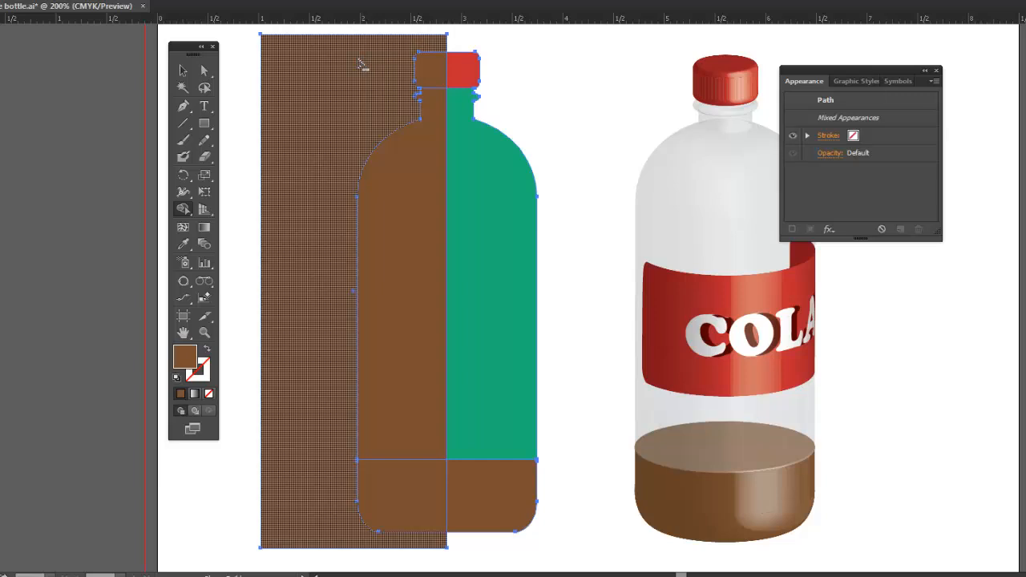
pyautogui.moveTo(407, 74)
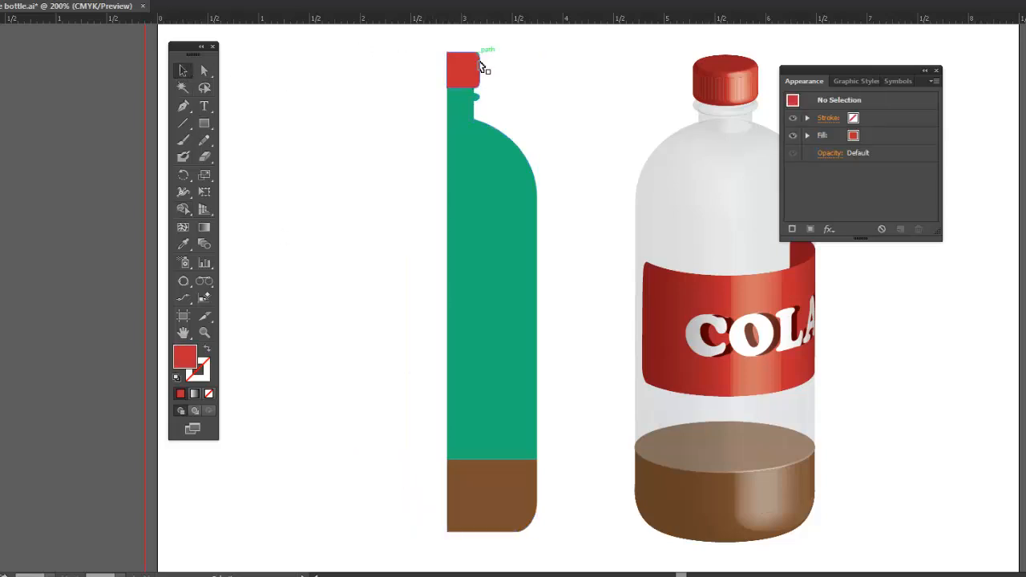
# - Select the red half cap of the flat bottle for the Minus Front trim
pyautogui.click(464, 70)
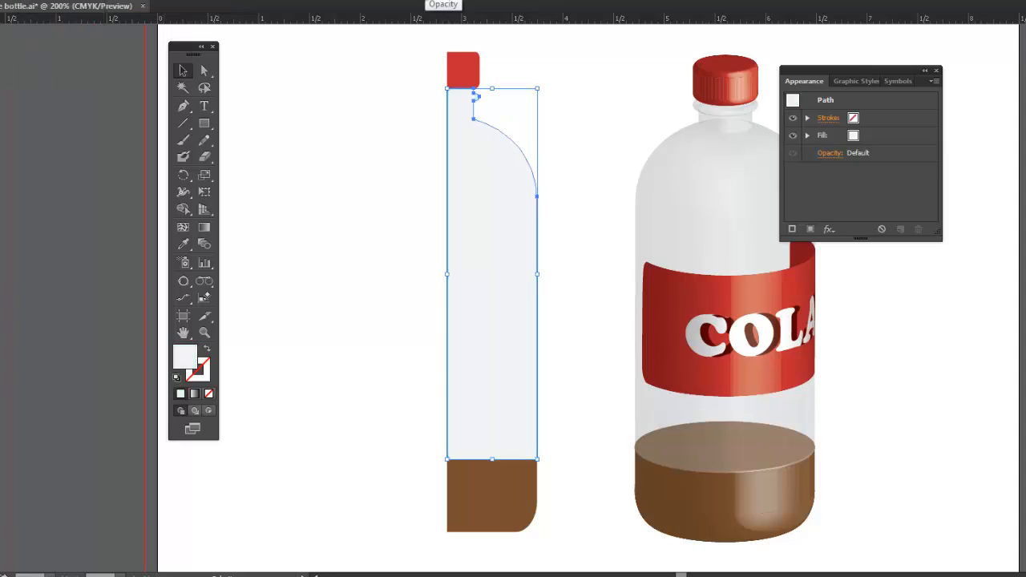
# - Set the half-bottle body to 30% opacity and select the cap, body and base together
pyautogui.click(454, 7)
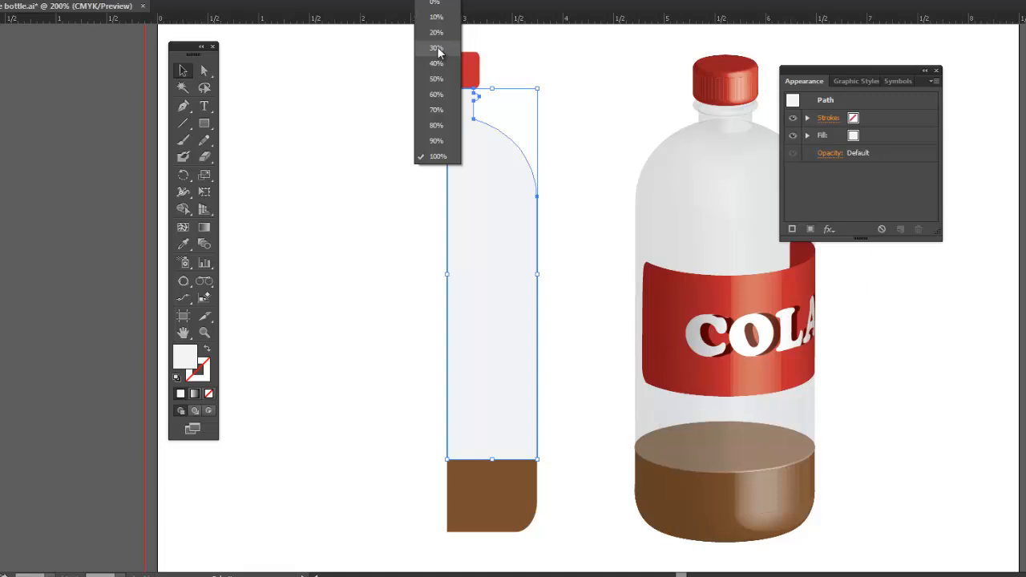
pyautogui.click(434, 48)
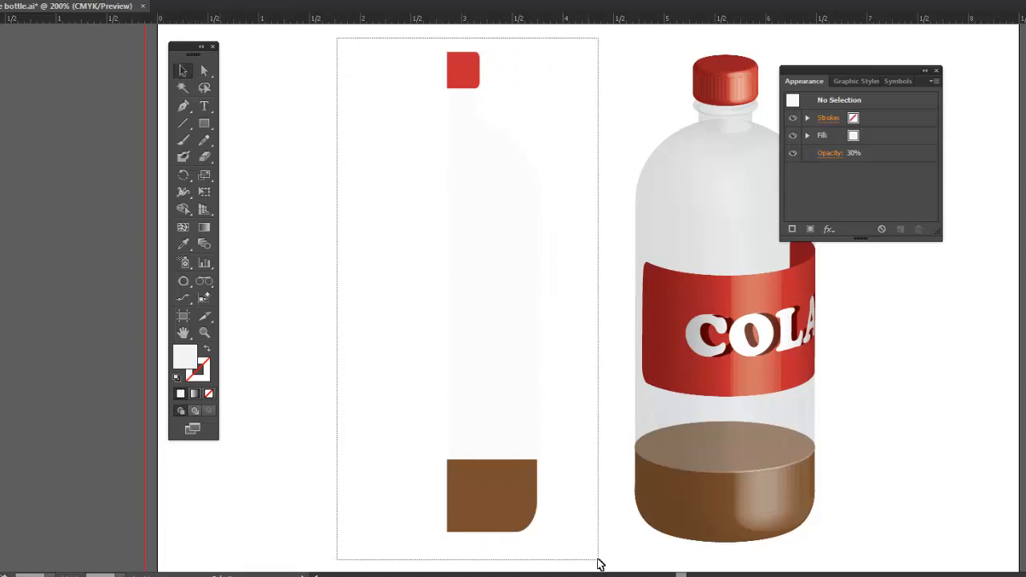
pyautogui.click(488, 297)
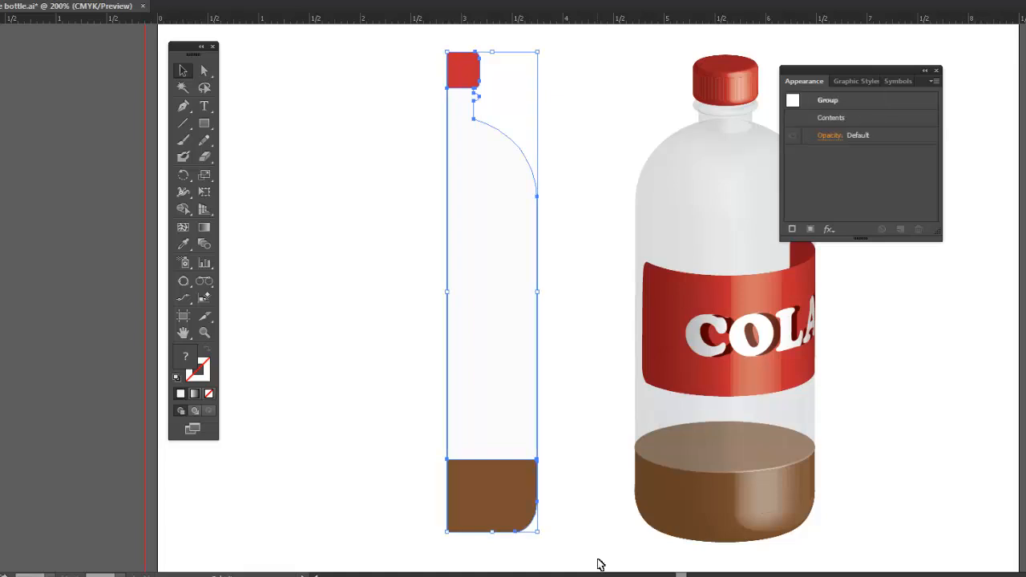
pyautogui.moveTo(846, 70)
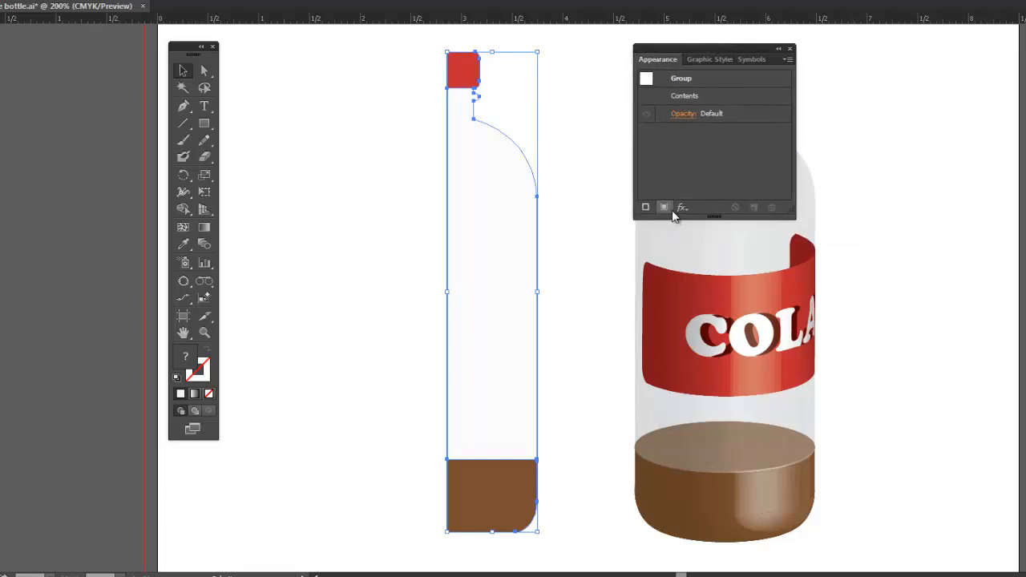
# - Apply a 3D Revolve effect to the grouped half-bottle with Preview on, and confirm
pyautogui.click(682, 208)
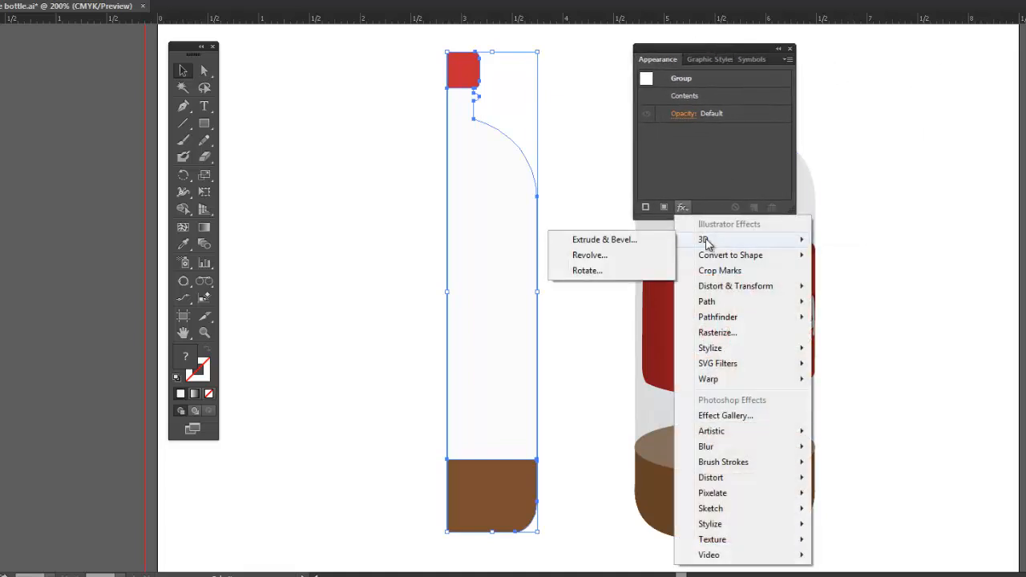
pyautogui.click(590, 255)
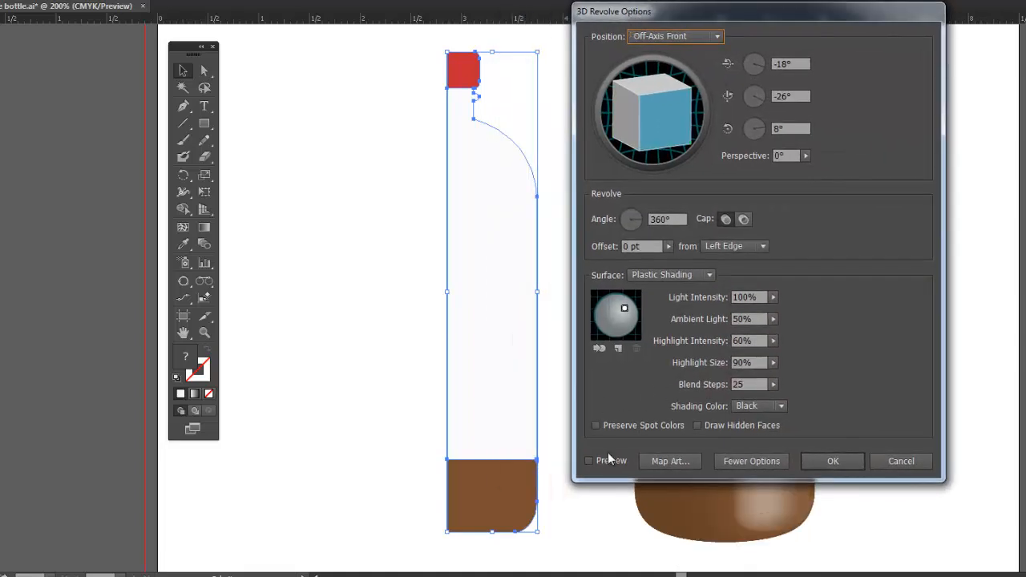
pyautogui.click(589, 461)
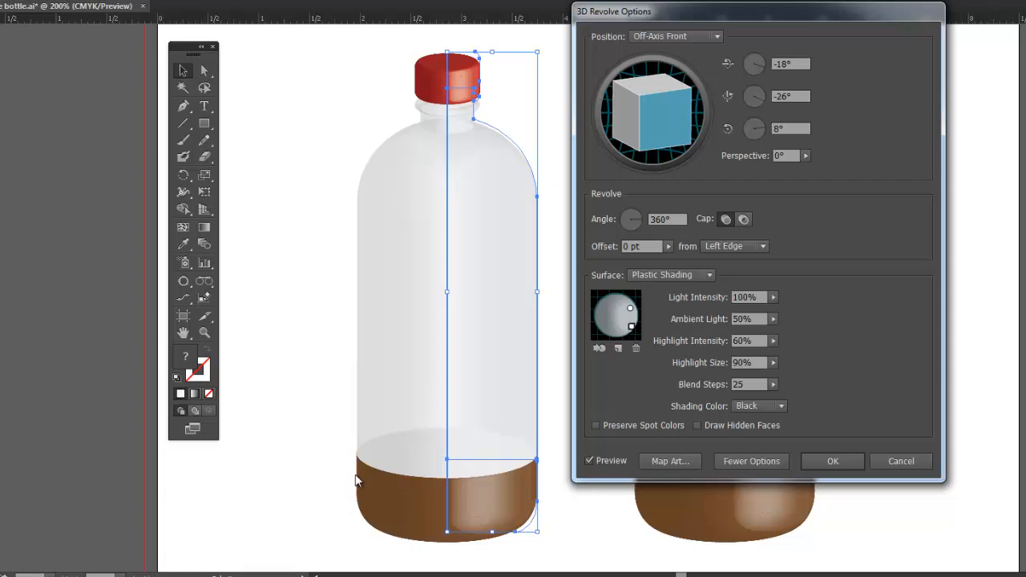
pyautogui.moveTo(347, 493)
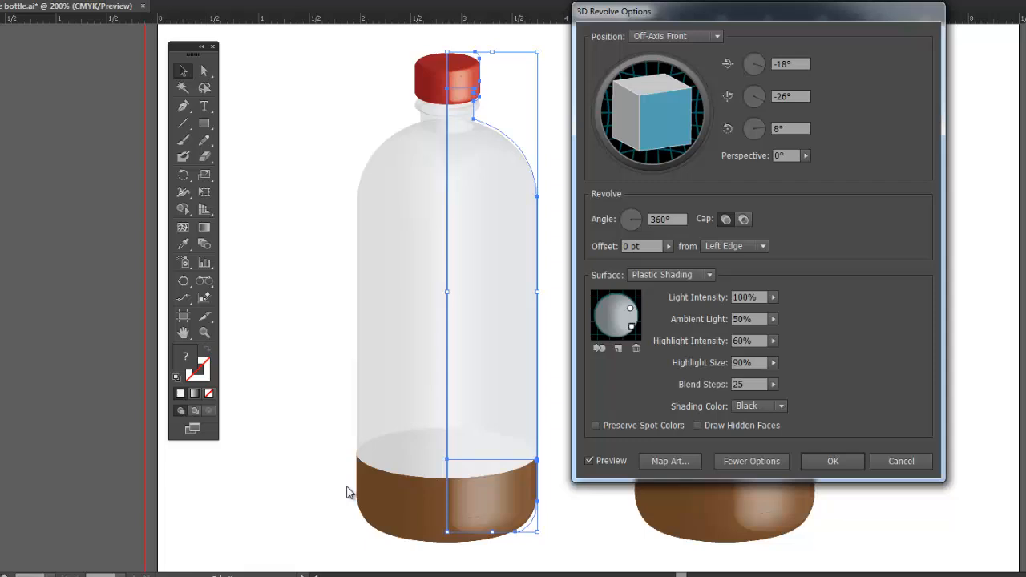
pyautogui.click(832, 461)
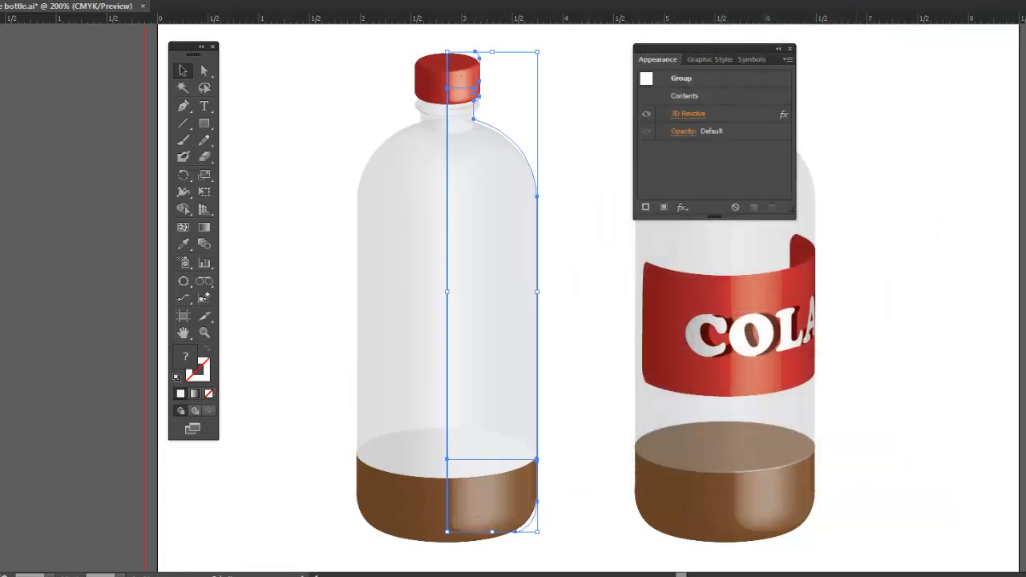
pyautogui.moveTo(559, 465)
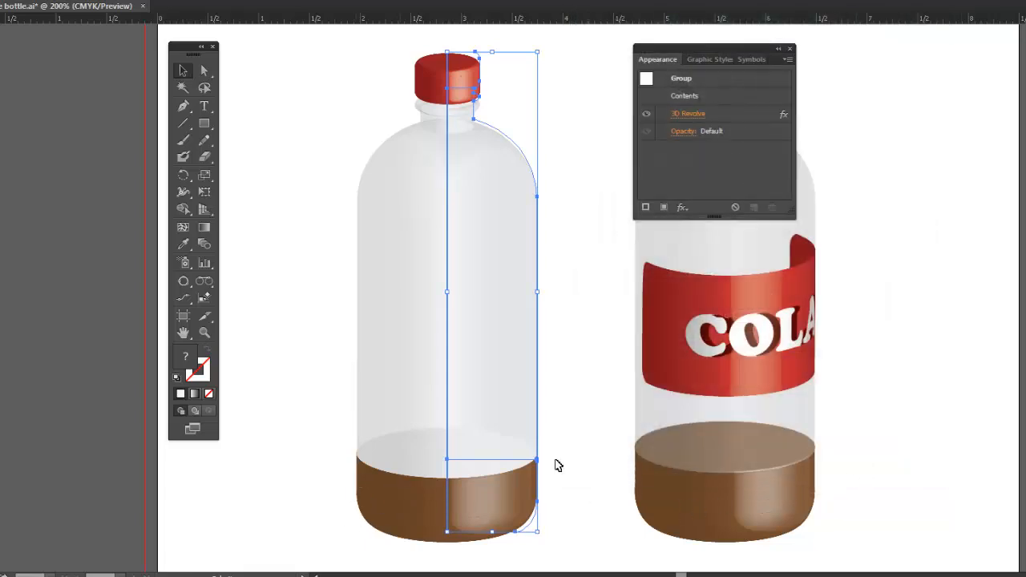
pyautogui.moveTo(395, 493)
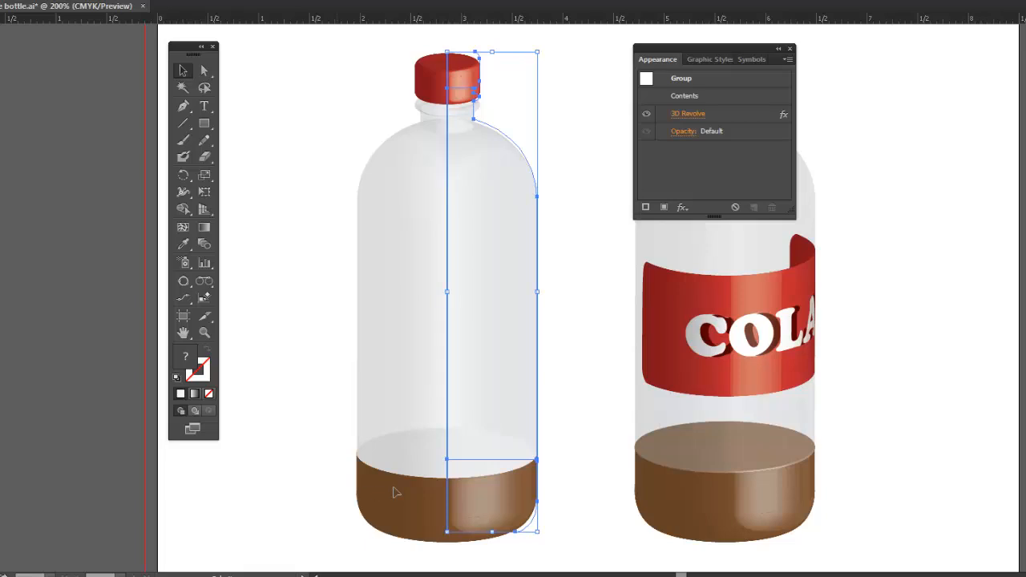
pyautogui.moveTo(371, 439)
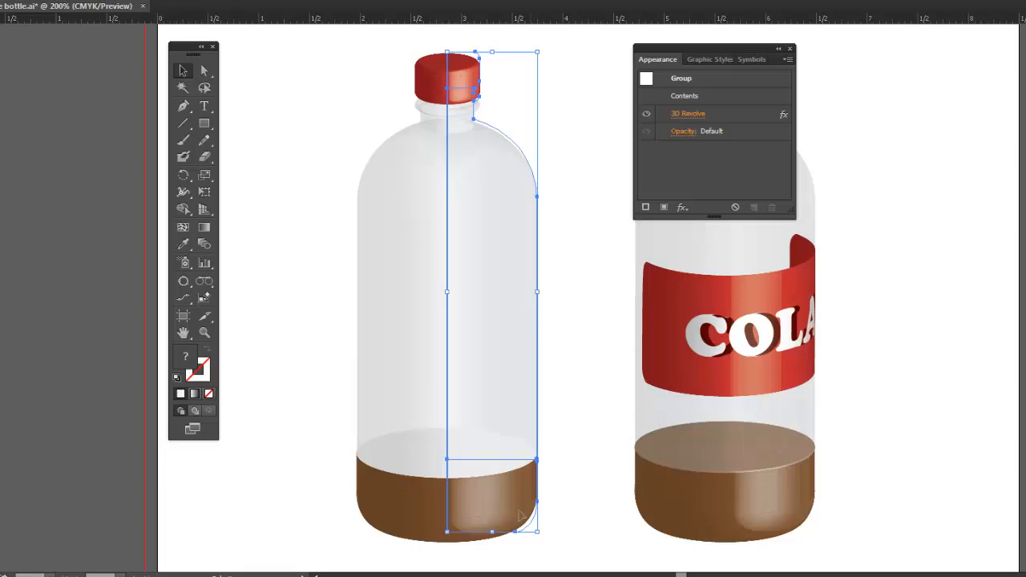
pyautogui.moveTo(493, 528)
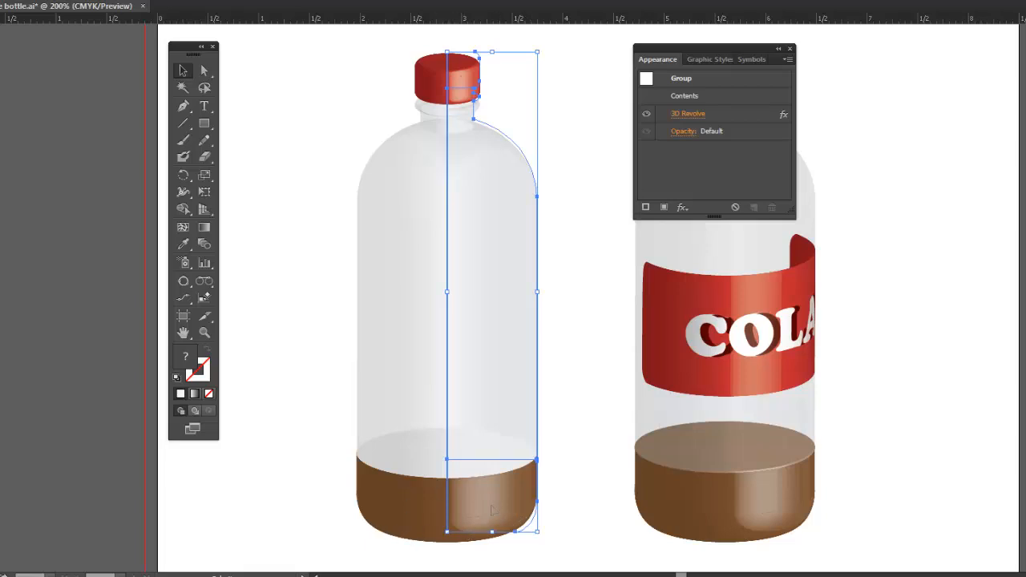
pyautogui.moveTo(438, 477)
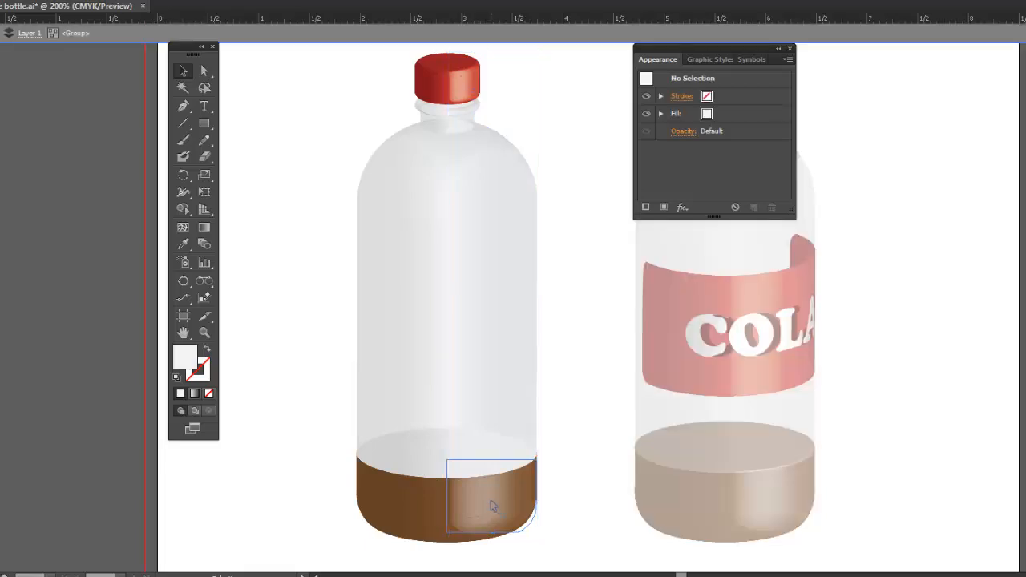
# - Select the brown base shape inside the isolated left bottle
pyautogui.click(489, 505)
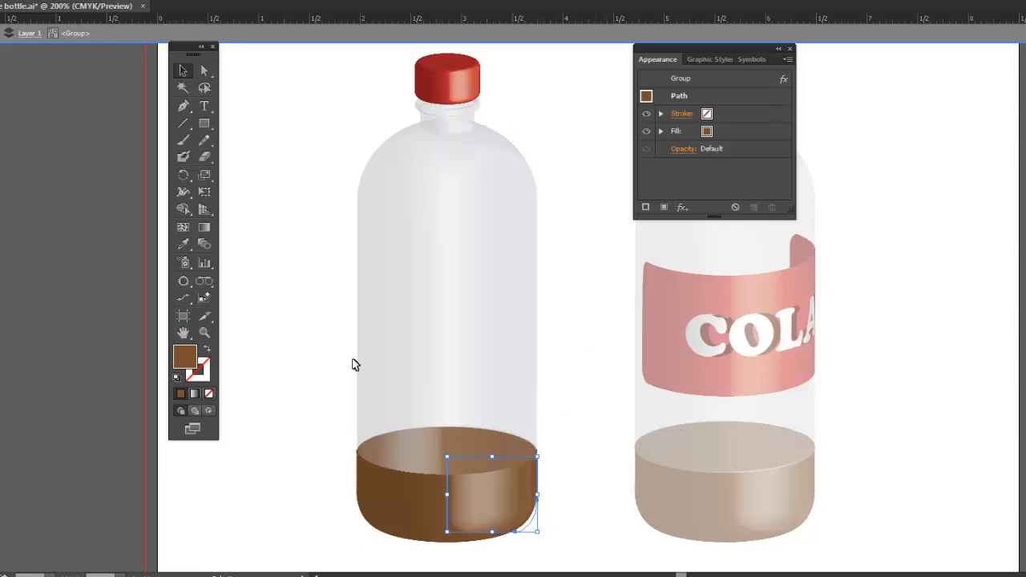
pyautogui.moveTo(573, 292)
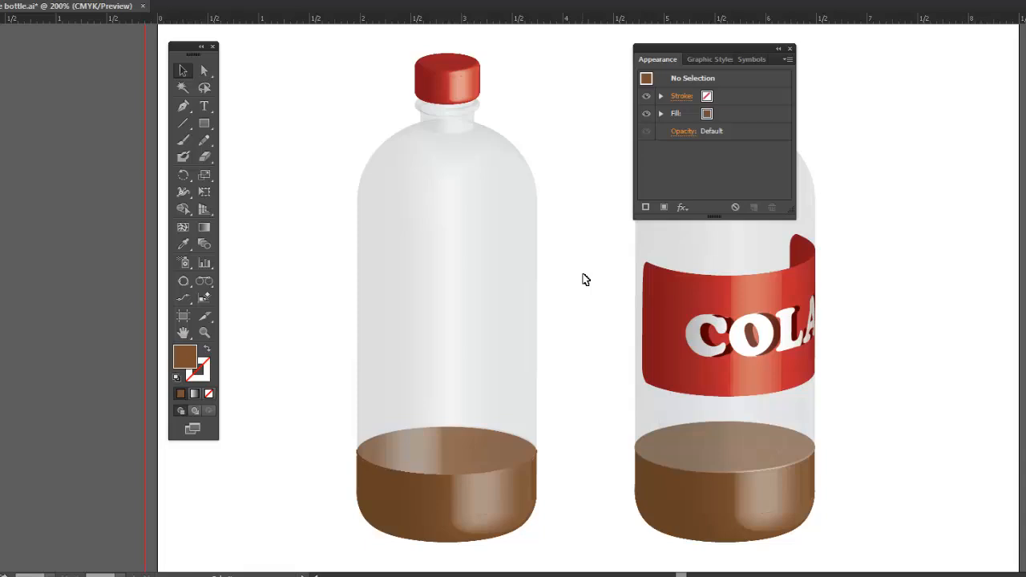
pyautogui.moveTo(596, 237)
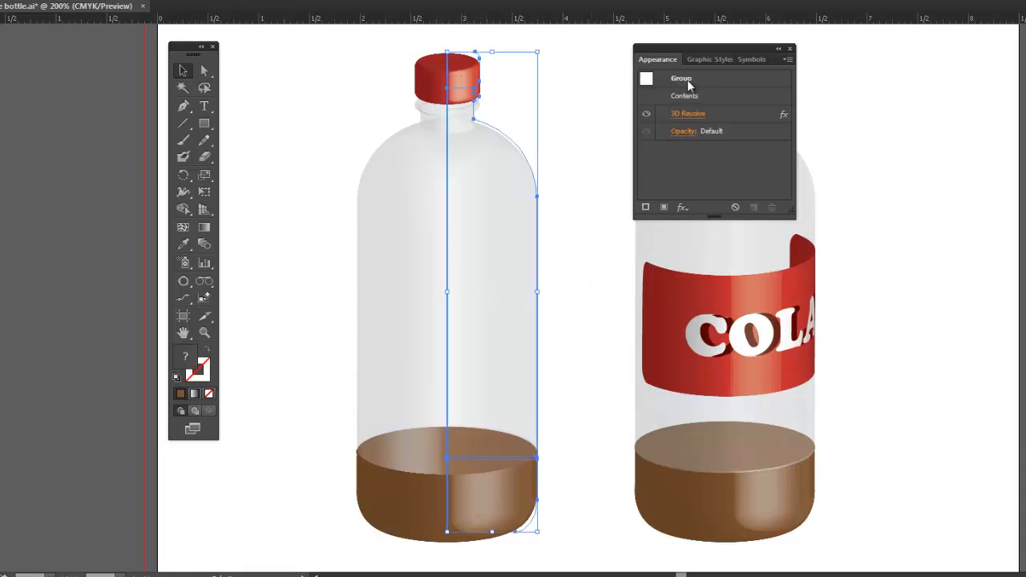
# - Select the whole left bottle and save its look as graphic style 'Bottle'
pyautogui.moveTo(713, 48); pyautogui.dragTo(666, 53)
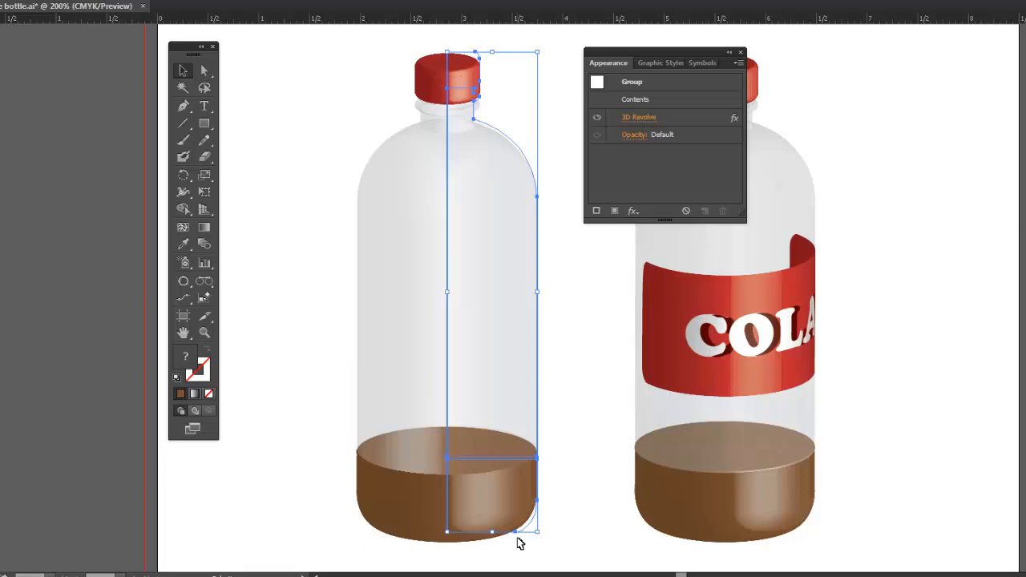
pyautogui.moveTo(661, 66)
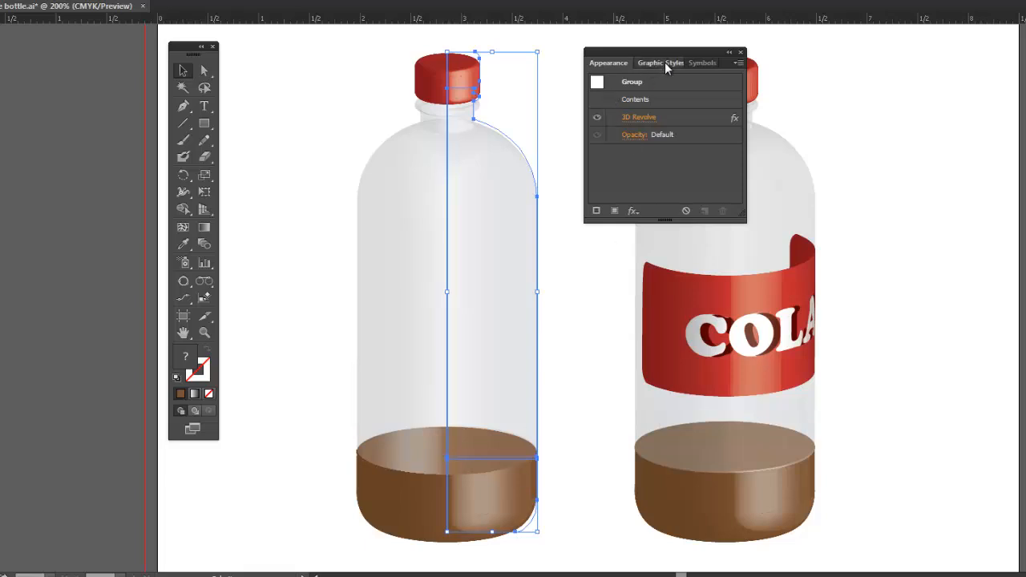
pyautogui.click(661, 62)
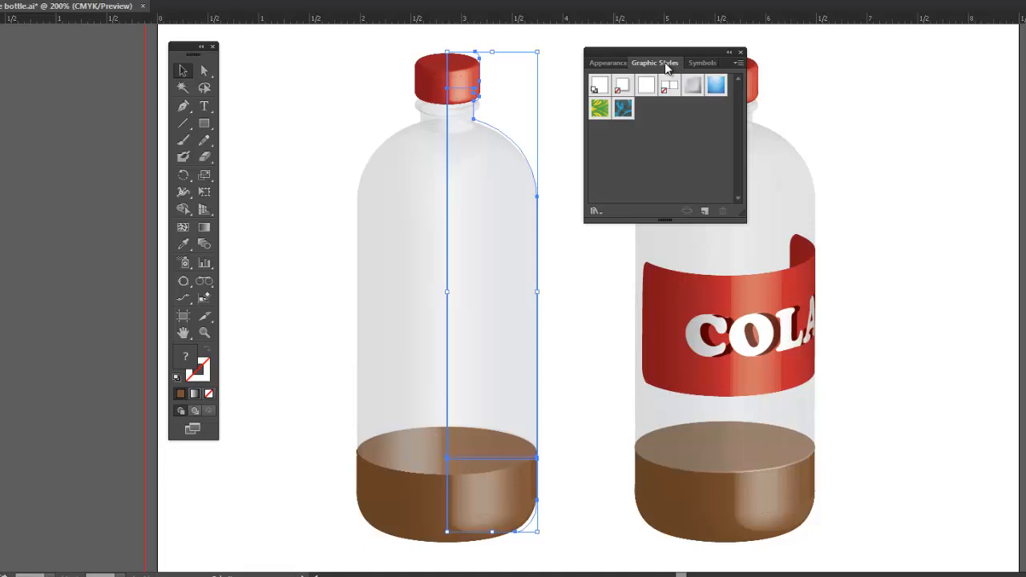
pyautogui.moveTo(716, 216)
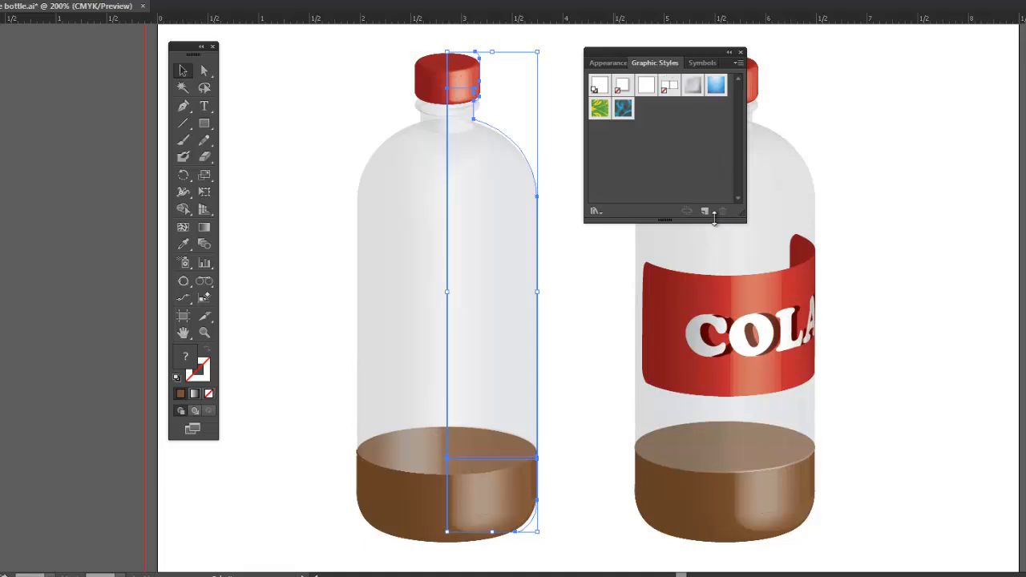
pyautogui.click(707, 211)
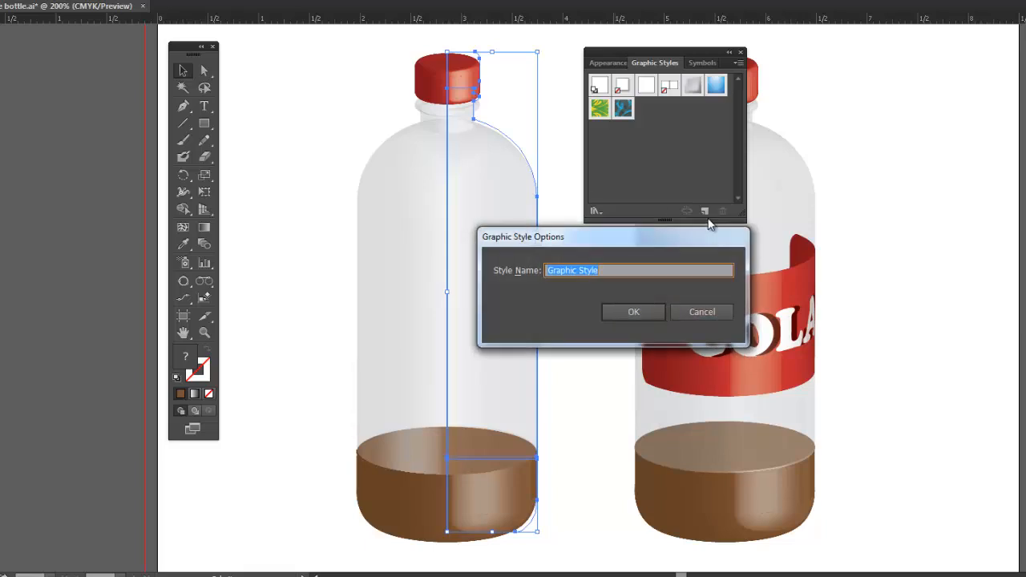
pyautogui.write('Bottle')
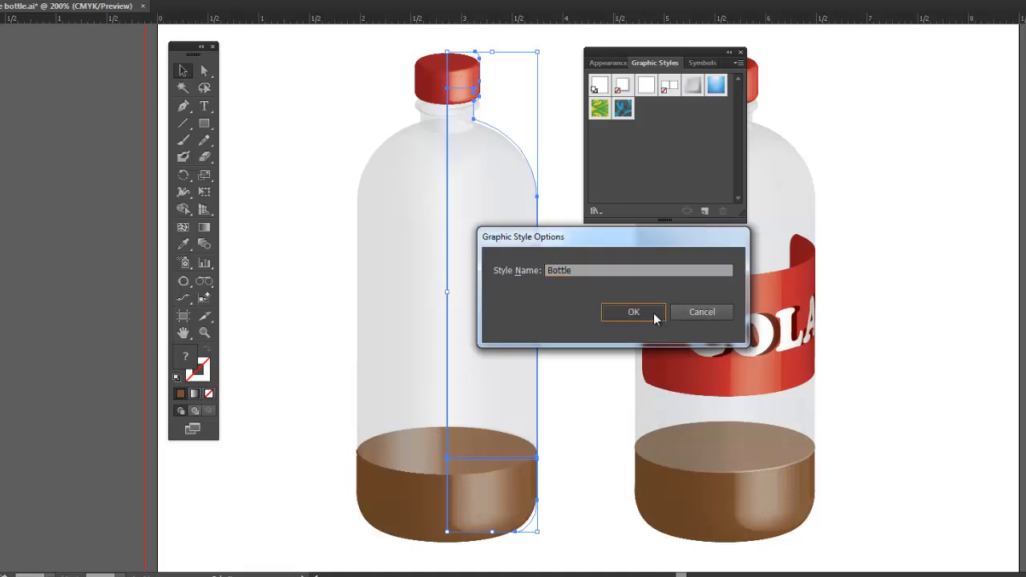
pyautogui.click(631, 312)
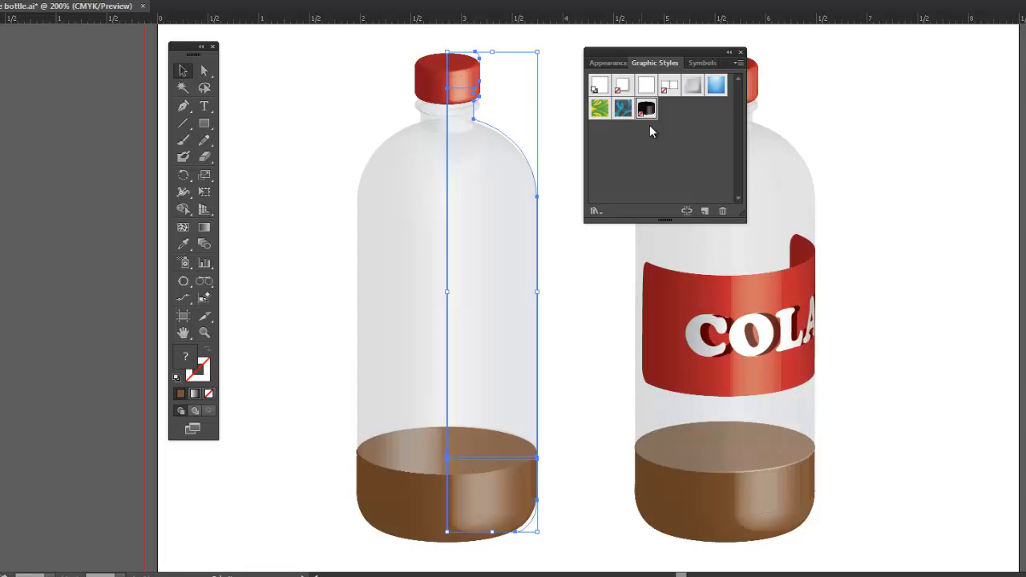
pyautogui.moveTo(640, 111)
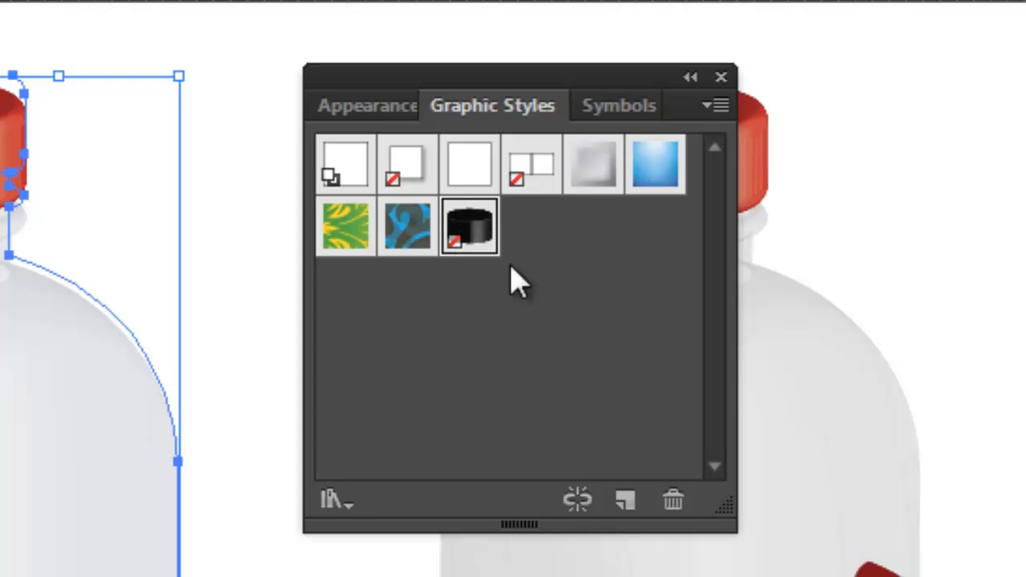
pyautogui.moveTo(474, 232)
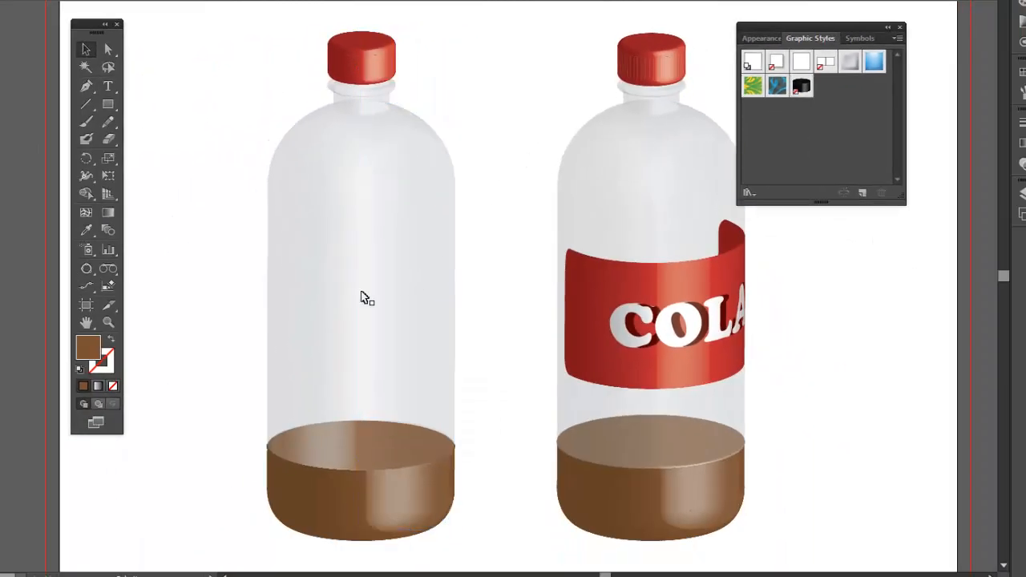
pyautogui.moveTo(509, 273)
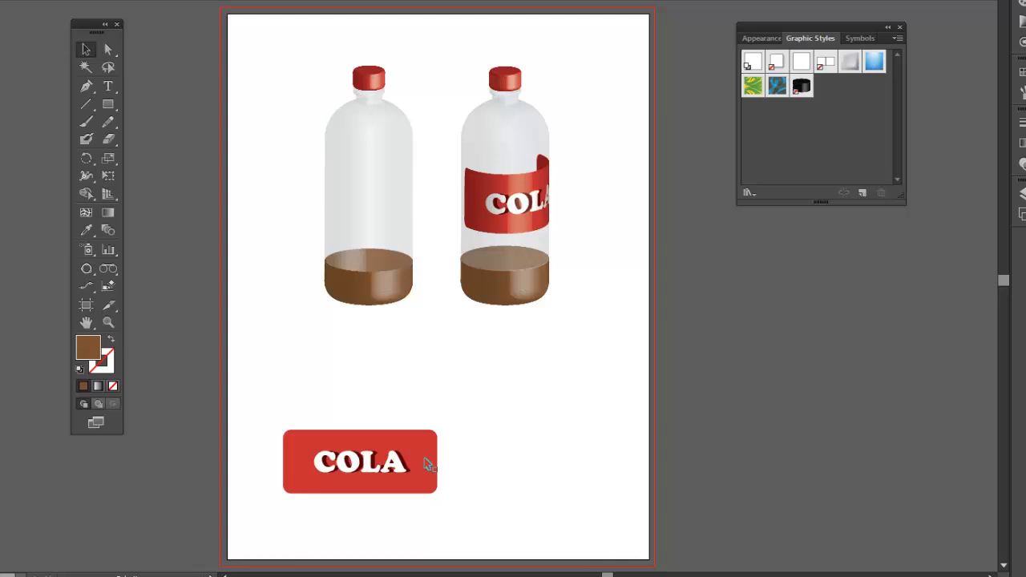
# - Move the COLA label up beneath the bottles and show the Symbols panel
pyautogui.moveTo(359, 461); pyautogui.dragTo(489, 352)
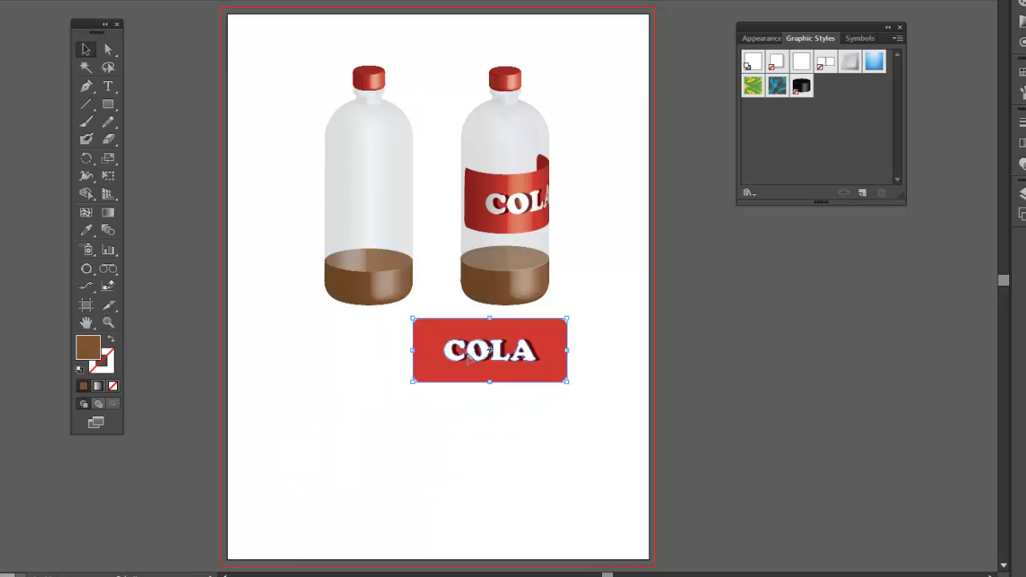
pyautogui.moveTo(531, 352)
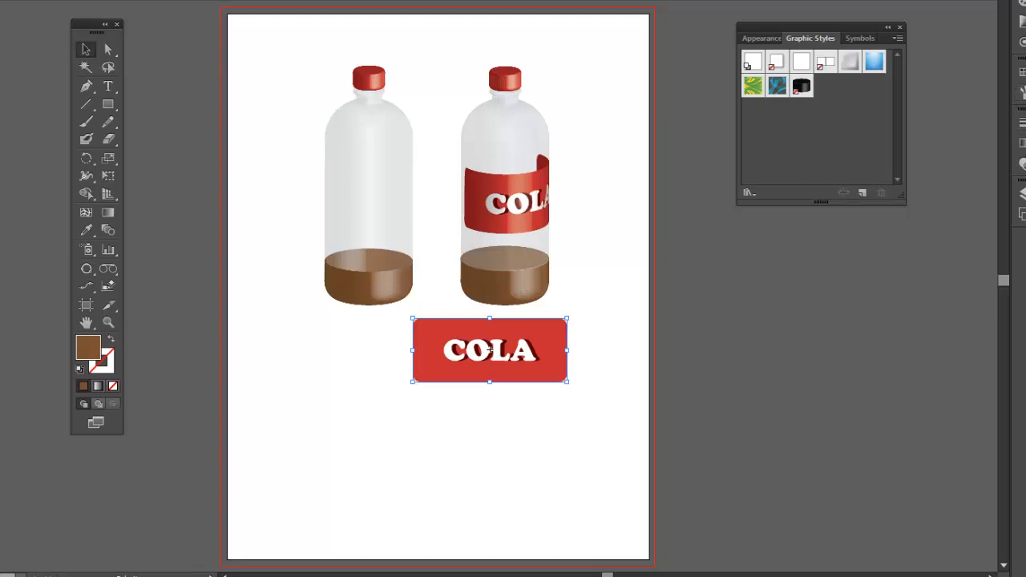
pyautogui.moveTo(835, 24)
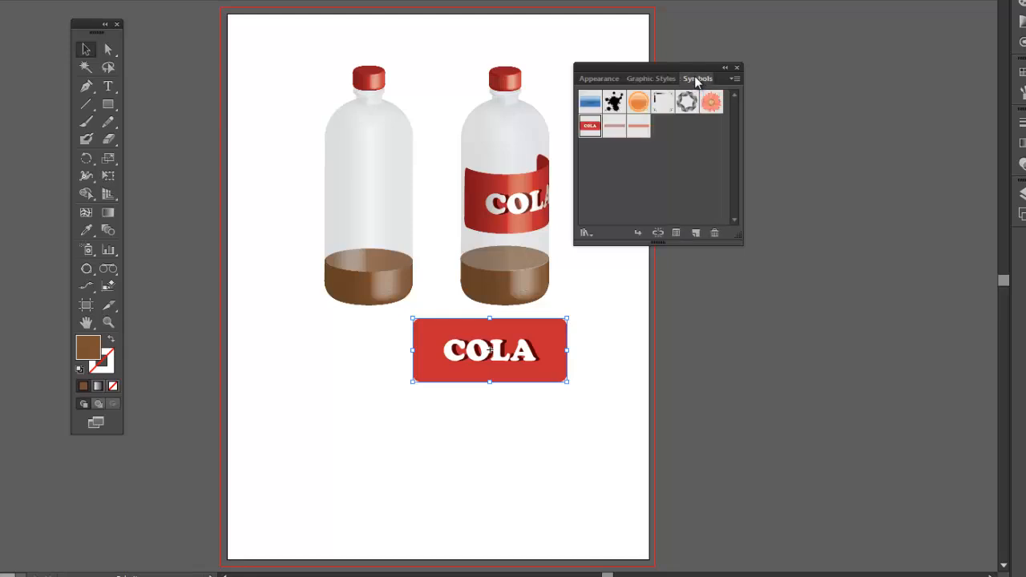
pyautogui.moveTo(587, 126)
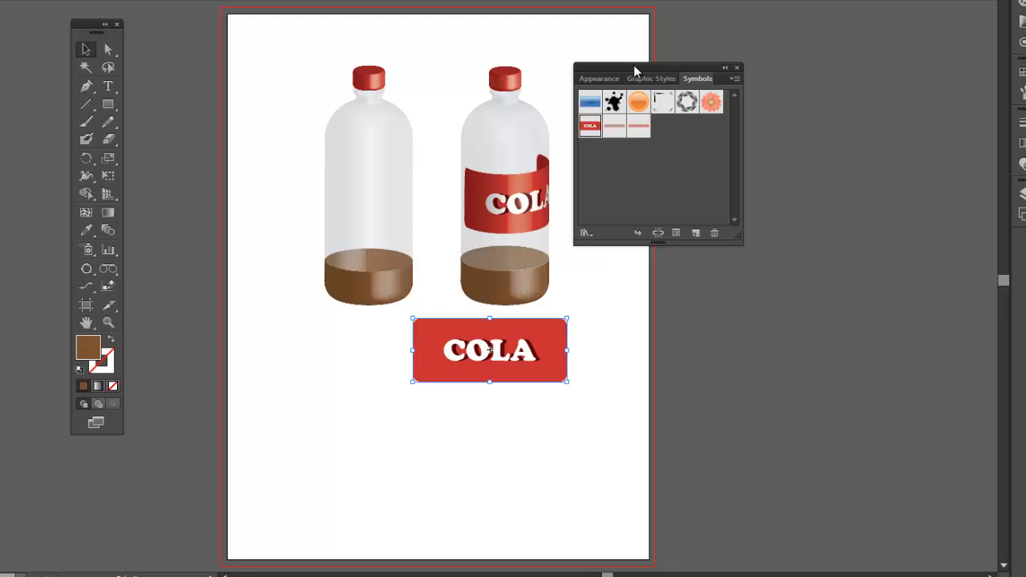
pyautogui.moveTo(636, 71); pyautogui.dragTo(688, 66)
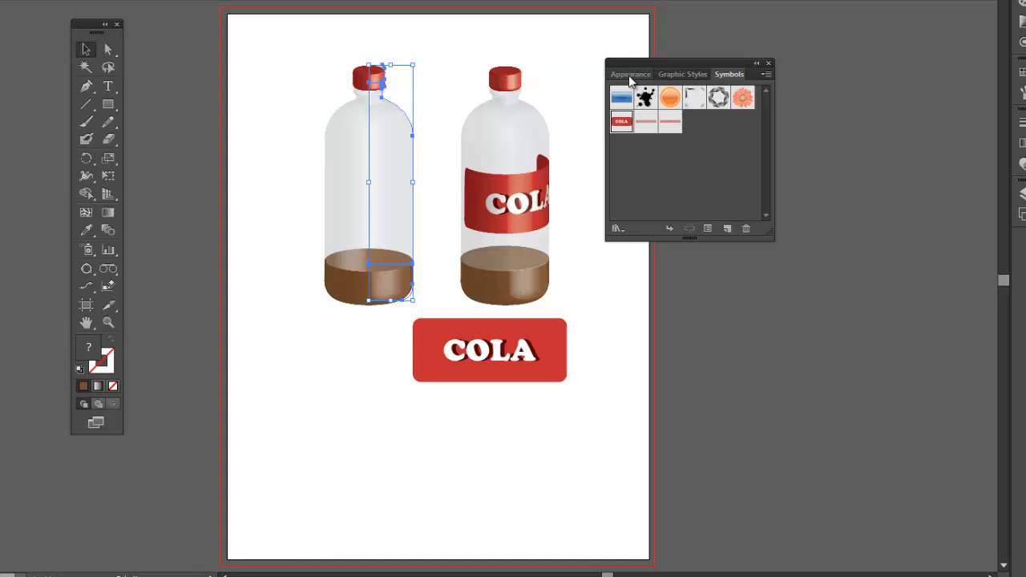
# - Select the left bottle and reopen its 3D Revolve settings with live preview on
pyautogui.click(630, 74)
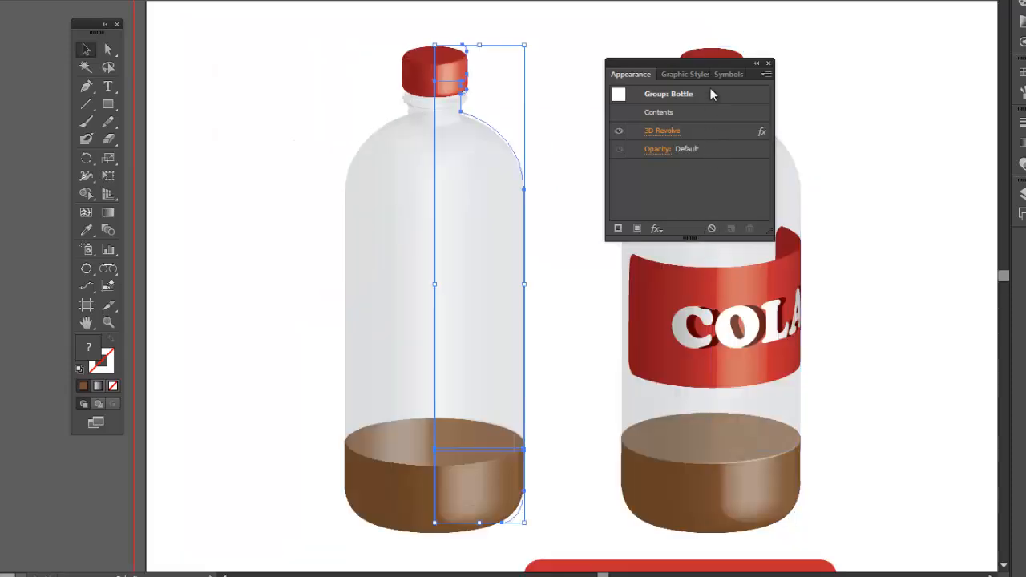
pyautogui.moveTo(689, 63); pyautogui.dragTo(738, 58)
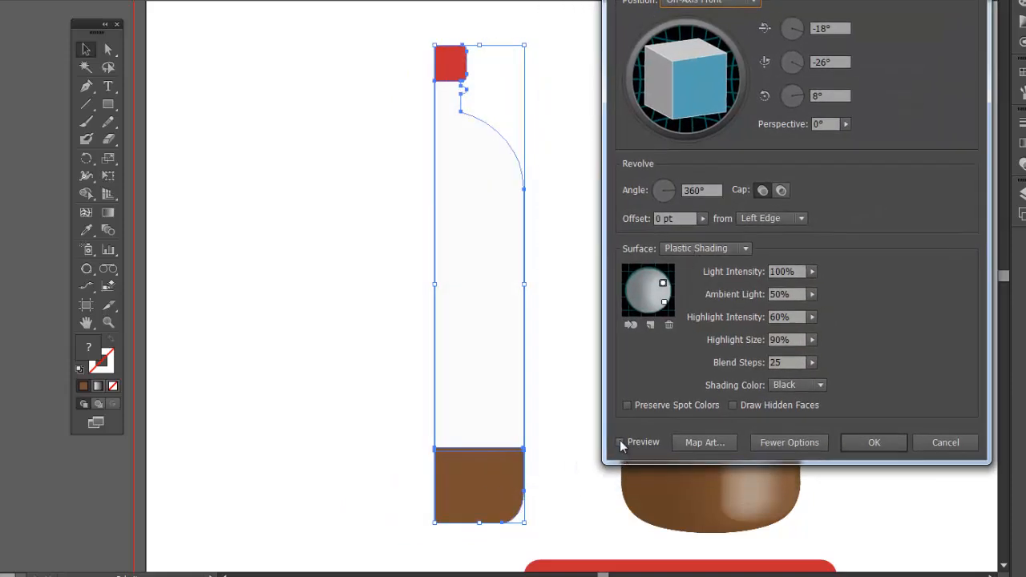
pyautogui.click(621, 443)
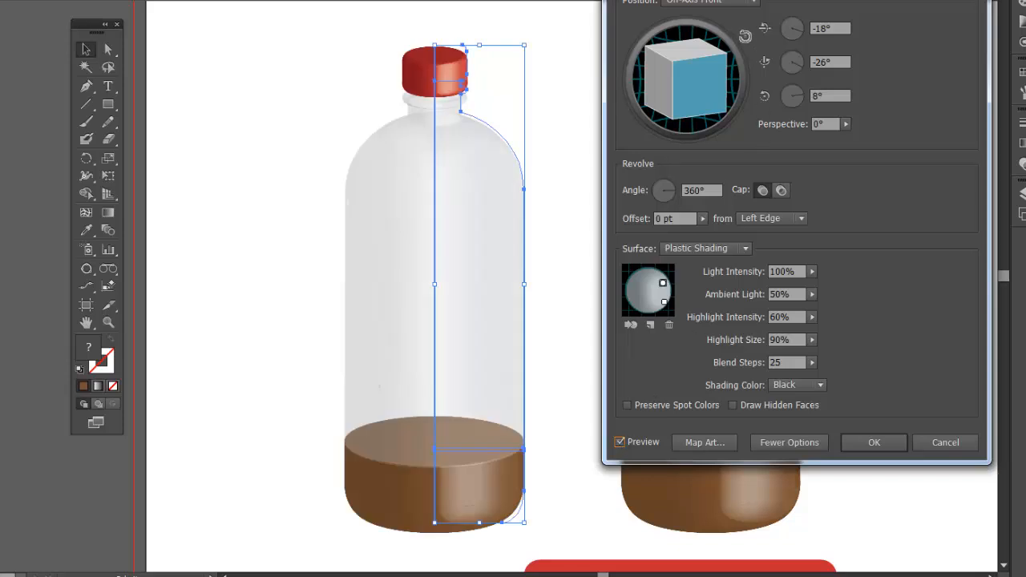
pyautogui.moveTo(713, 452)
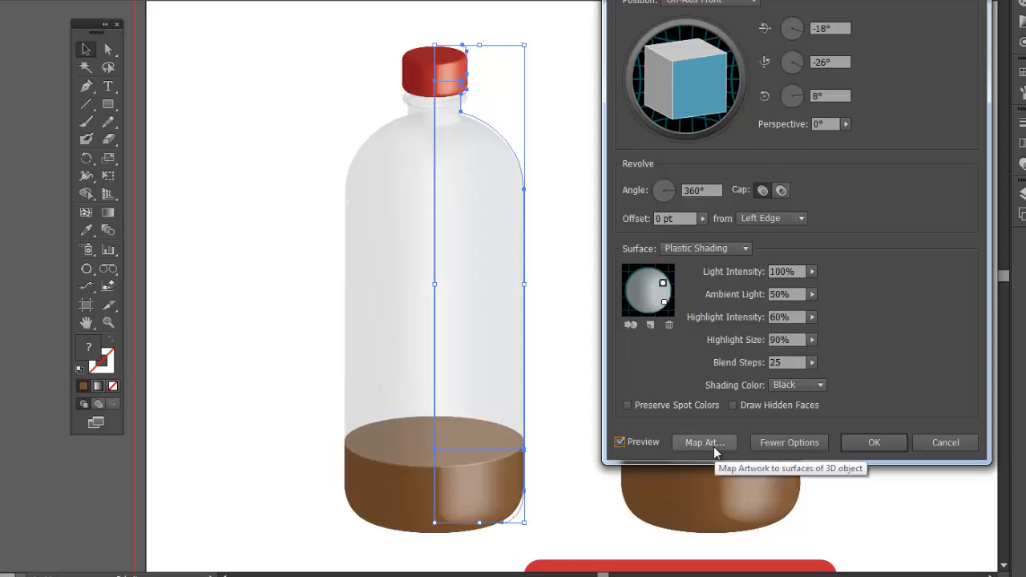
# - In Map Art, map the Label symbol onto body surface 4 and drag it into place
pyautogui.click(704, 443)
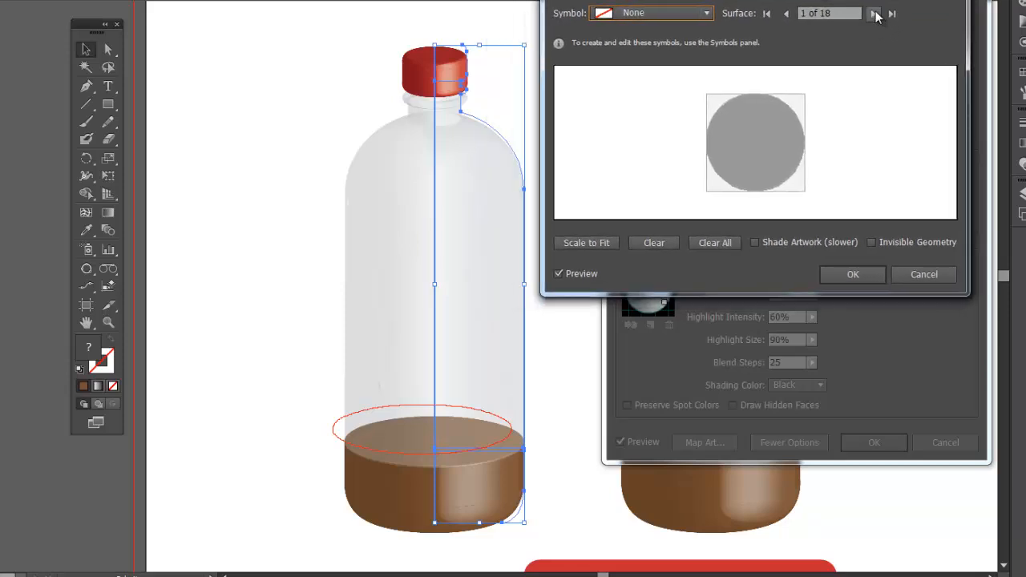
pyautogui.click(874, 15)
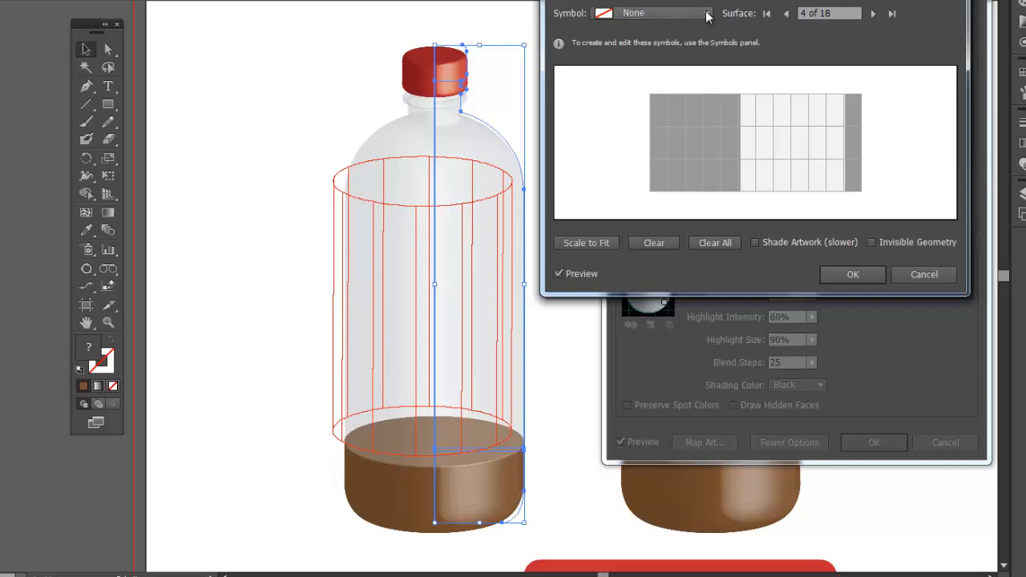
pyautogui.click(704, 13)
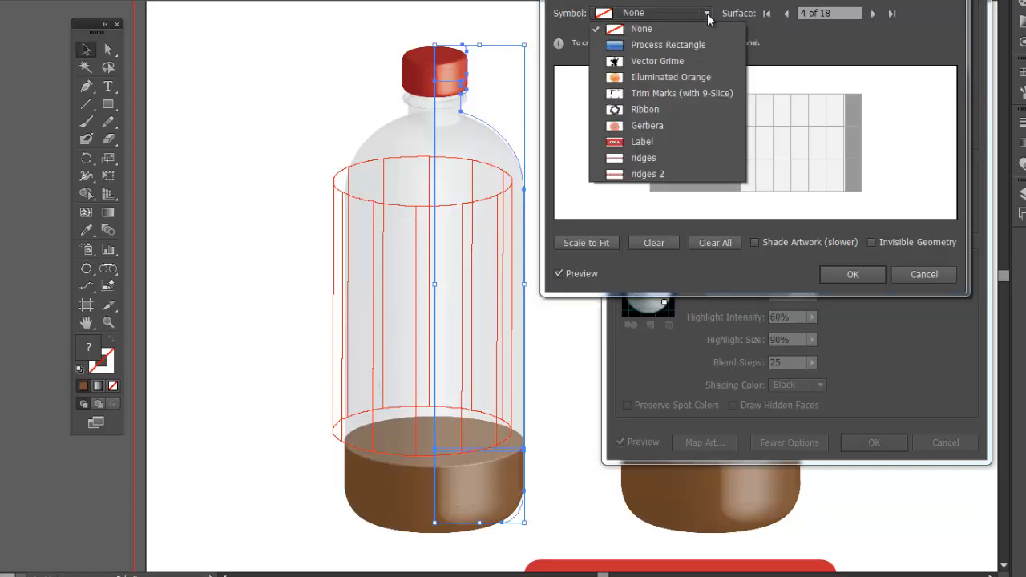
pyautogui.moveTo(642, 141)
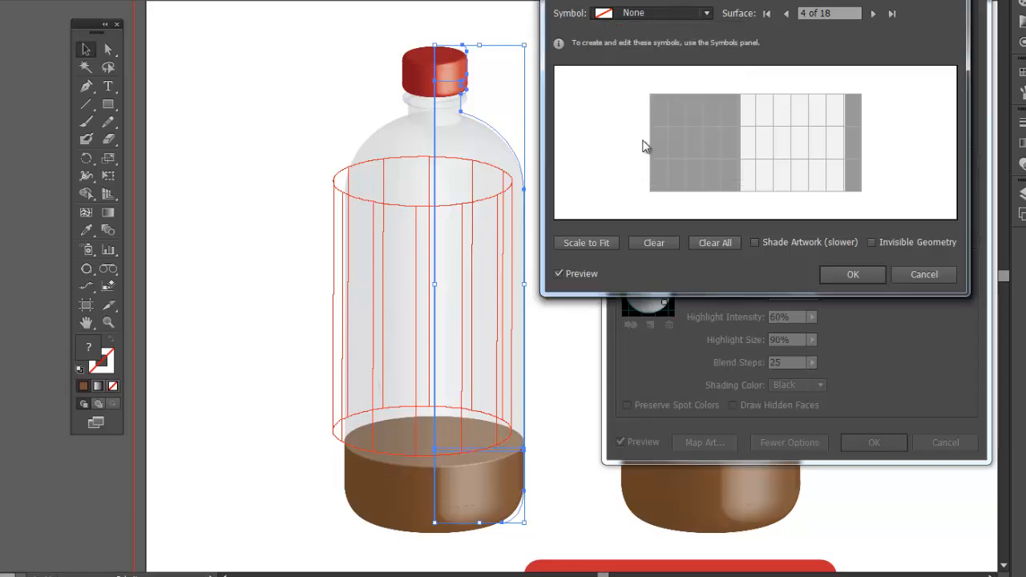
pyautogui.click(702, 14)
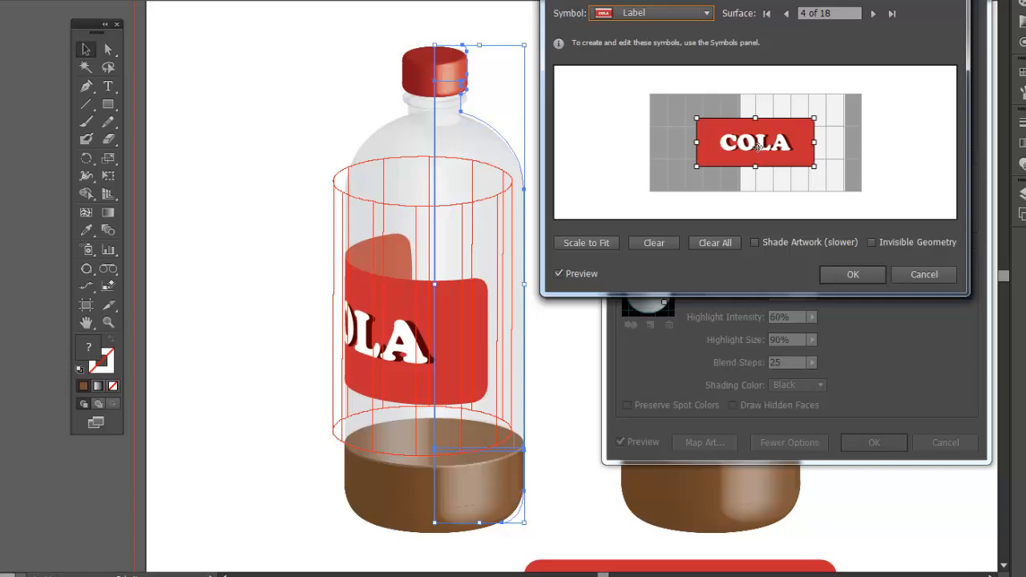
pyautogui.moveTo(753, 142); pyautogui.dragTo(795, 143)
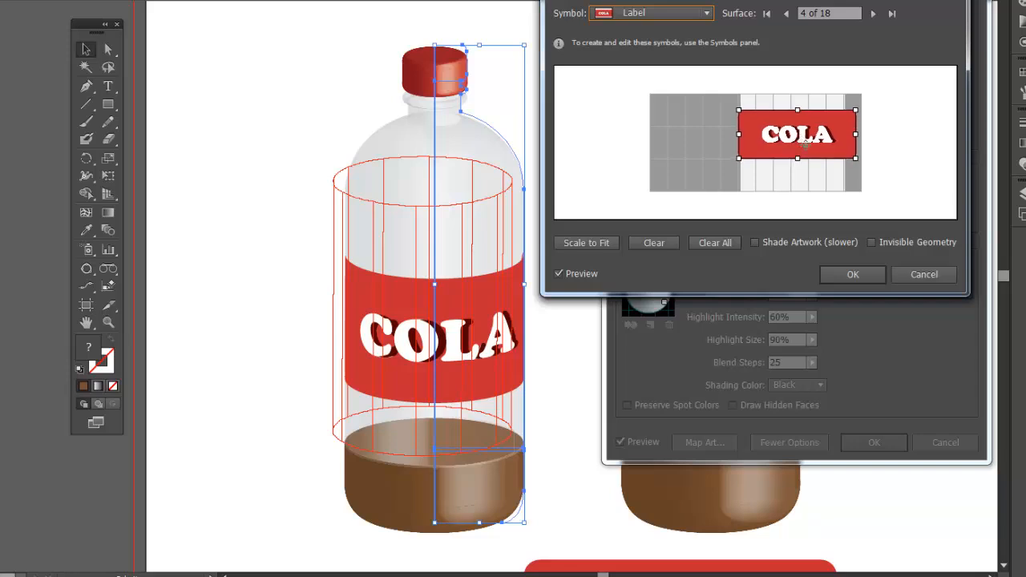
pyautogui.moveTo(797, 153); pyautogui.dragTo(798, 129)
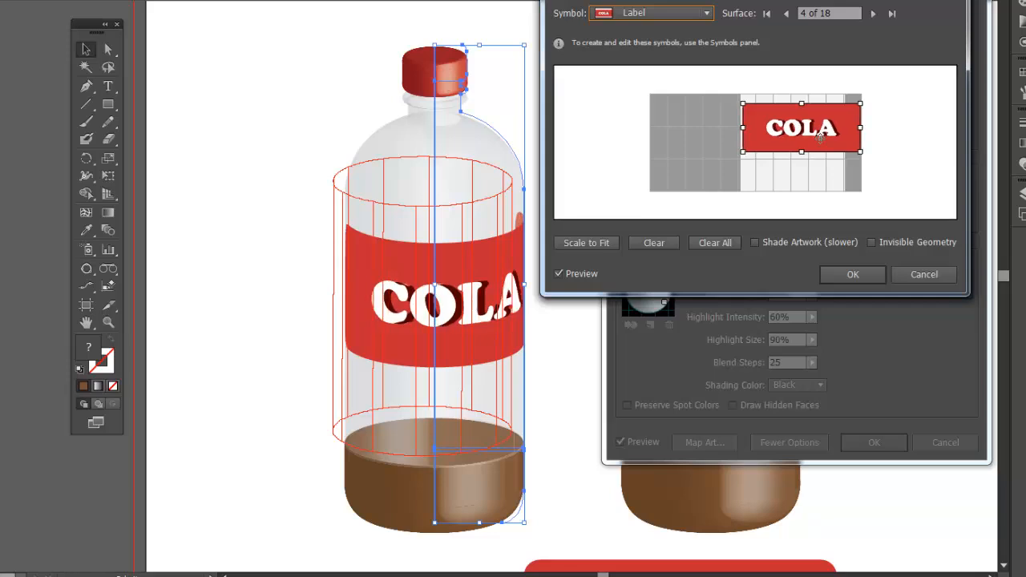
pyautogui.moveTo(751, 247)
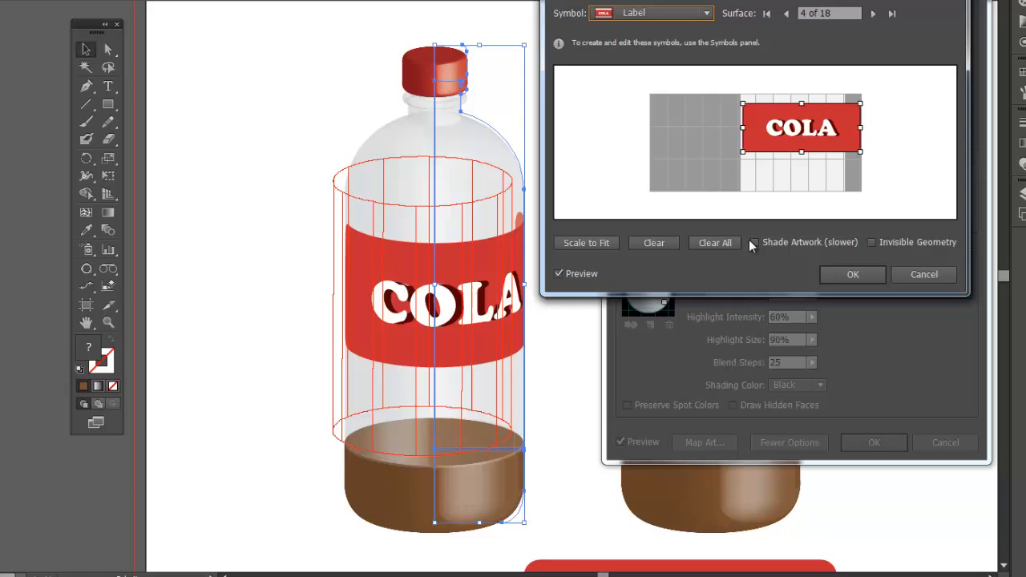
pyautogui.moveTo(756, 243)
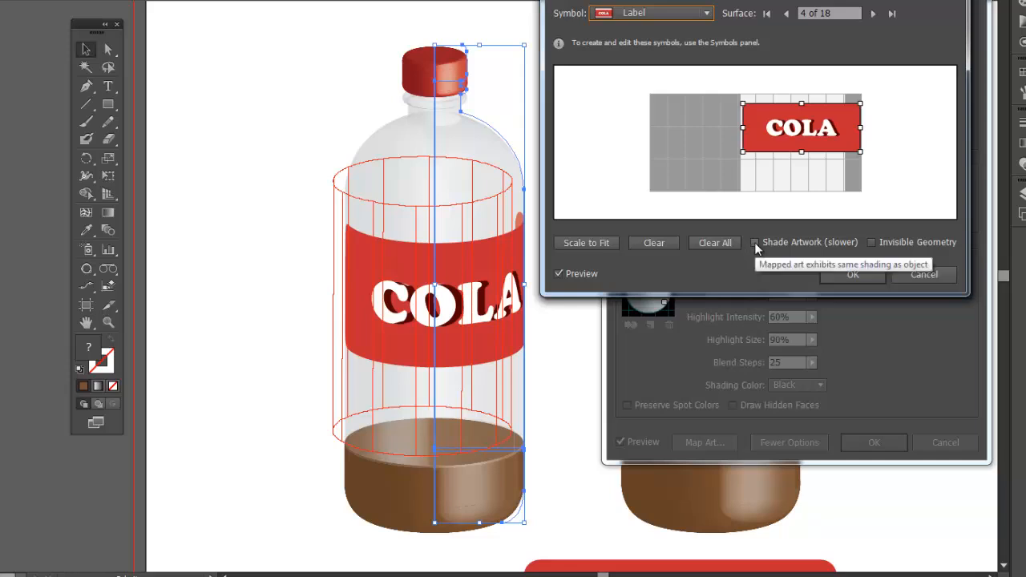
# - Toggle Shade Artwork on and off, then close Map Art and 3D Revolve Options
pyautogui.click(752, 242)
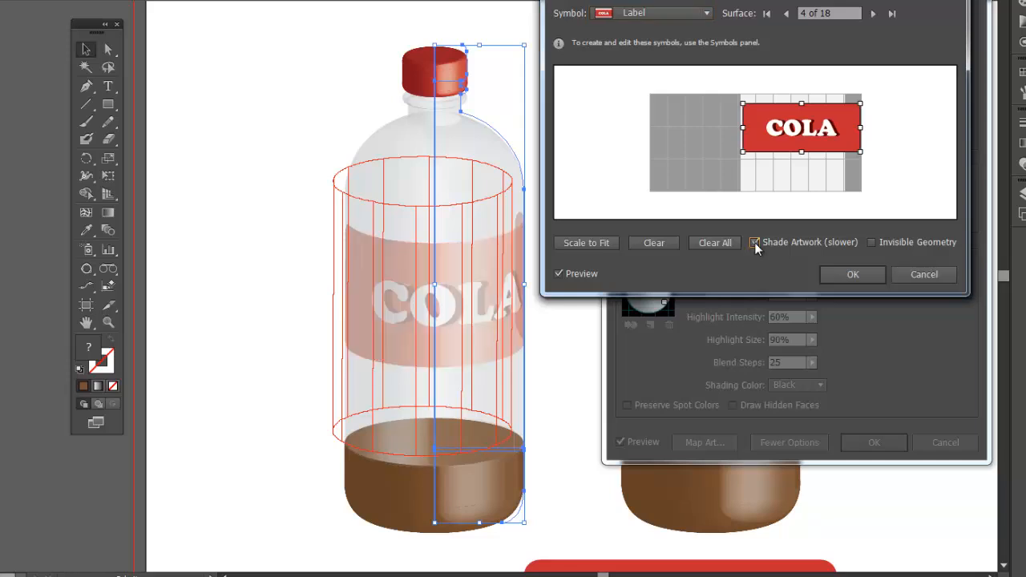
pyautogui.click(754, 242)
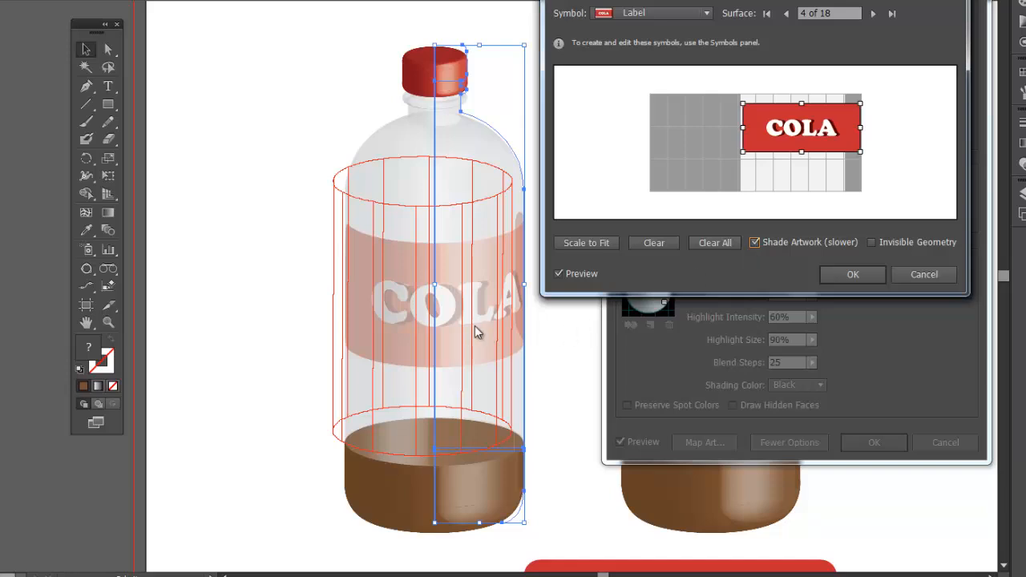
pyautogui.moveTo(415, 265)
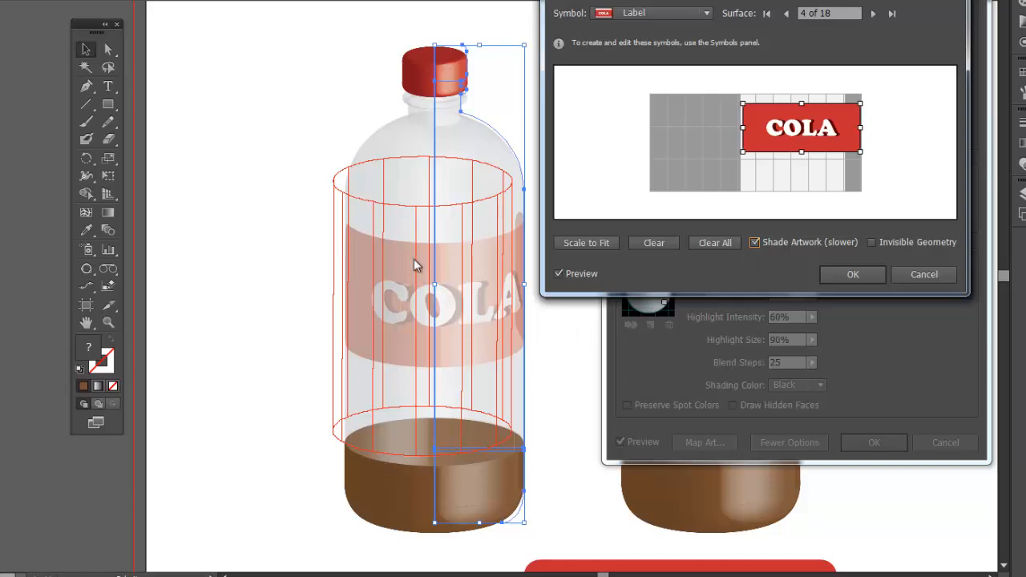
pyautogui.moveTo(469, 133)
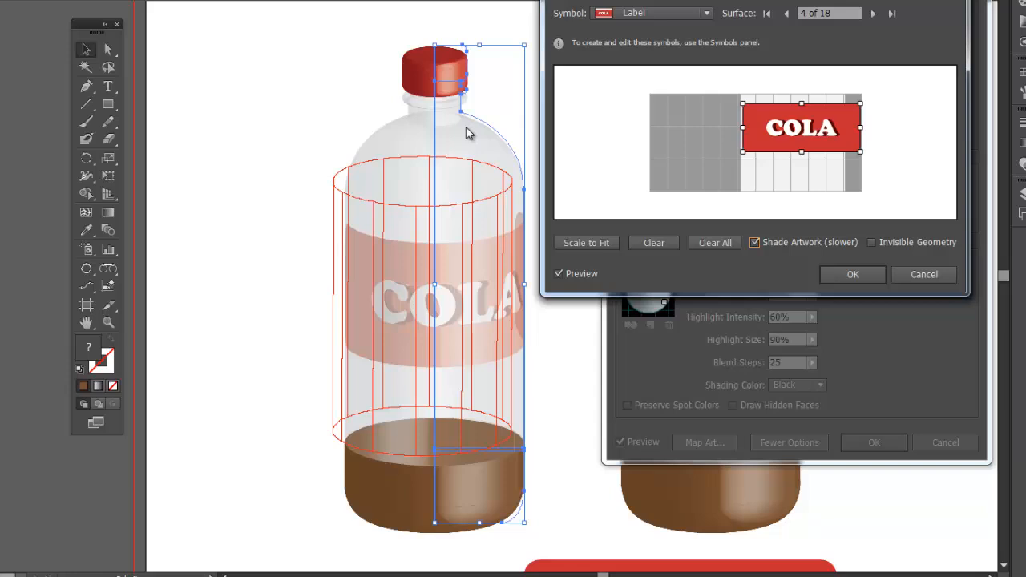
pyautogui.moveTo(445, 141)
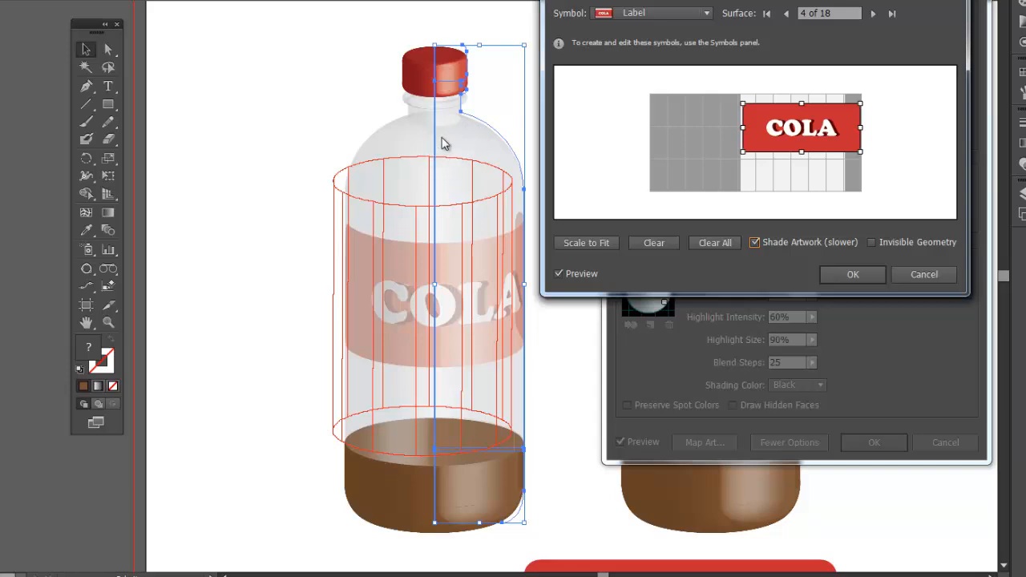
pyautogui.moveTo(470, 127)
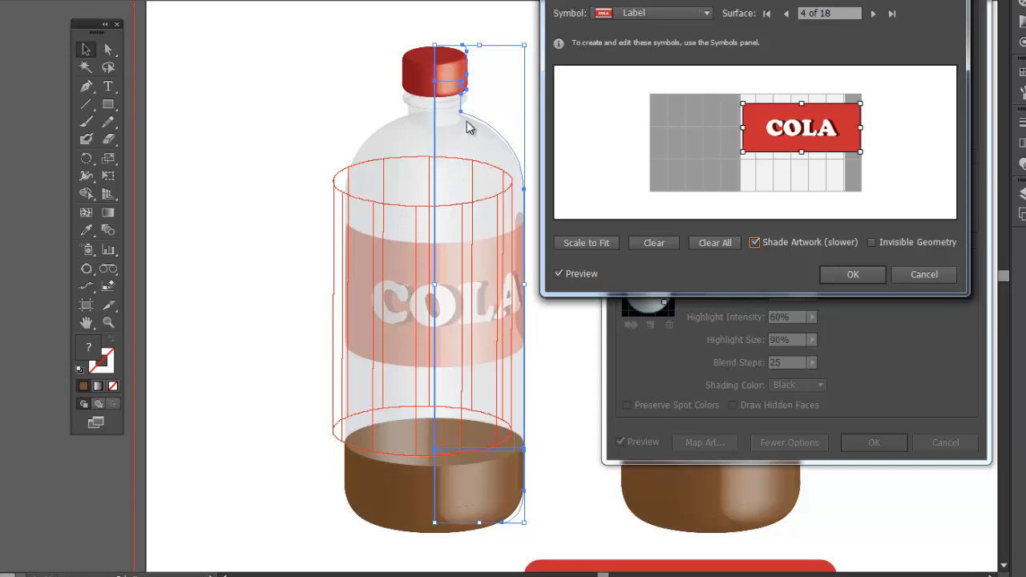
pyautogui.moveTo(643, 285)
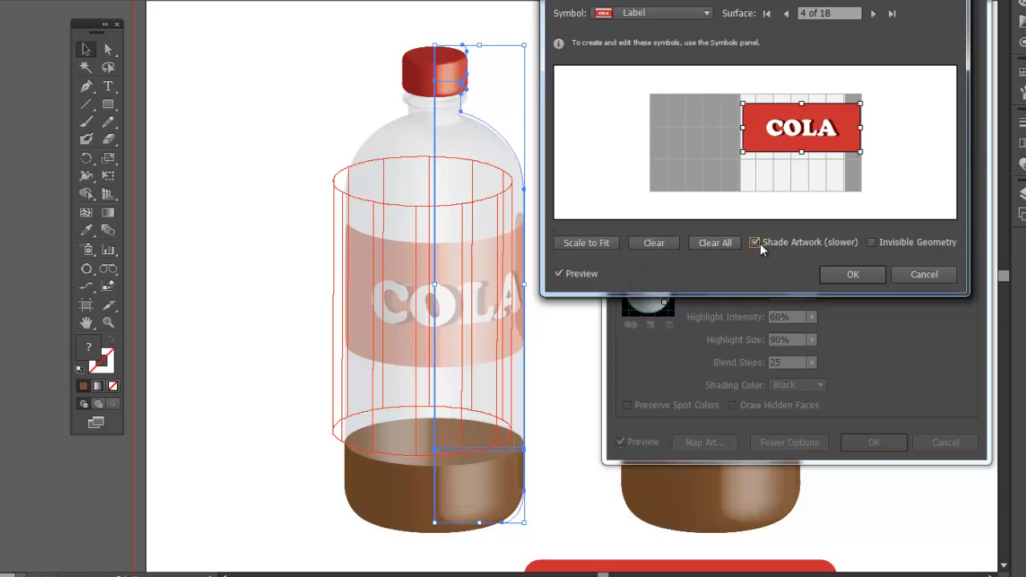
pyautogui.moveTo(757, 243)
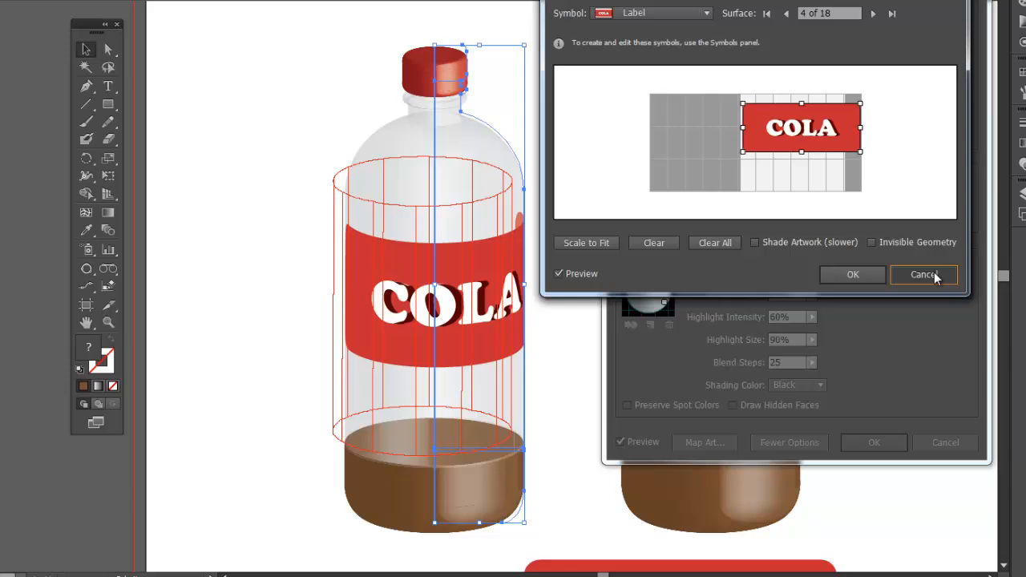
pyautogui.click(924, 275)
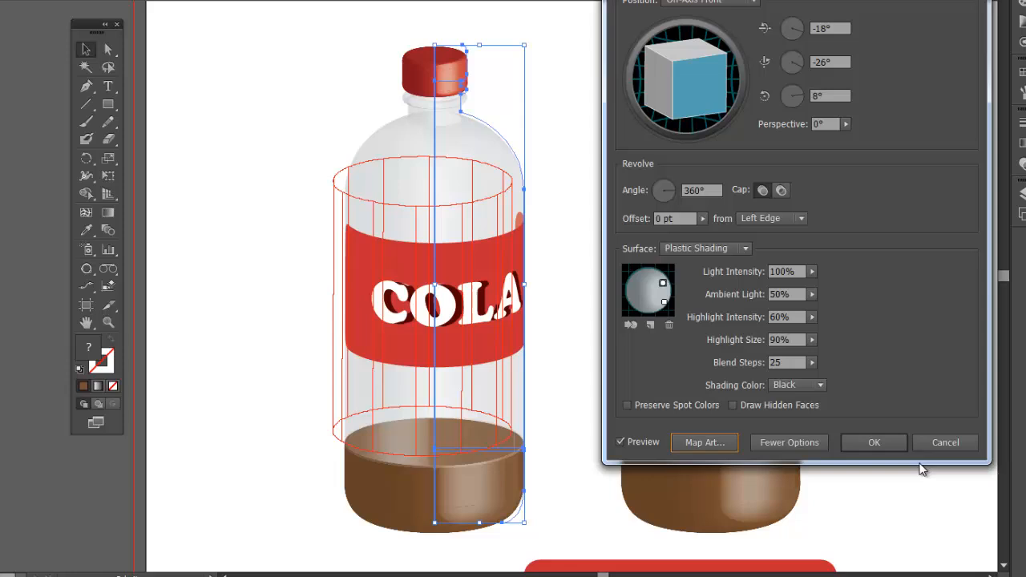
pyautogui.click(873, 443)
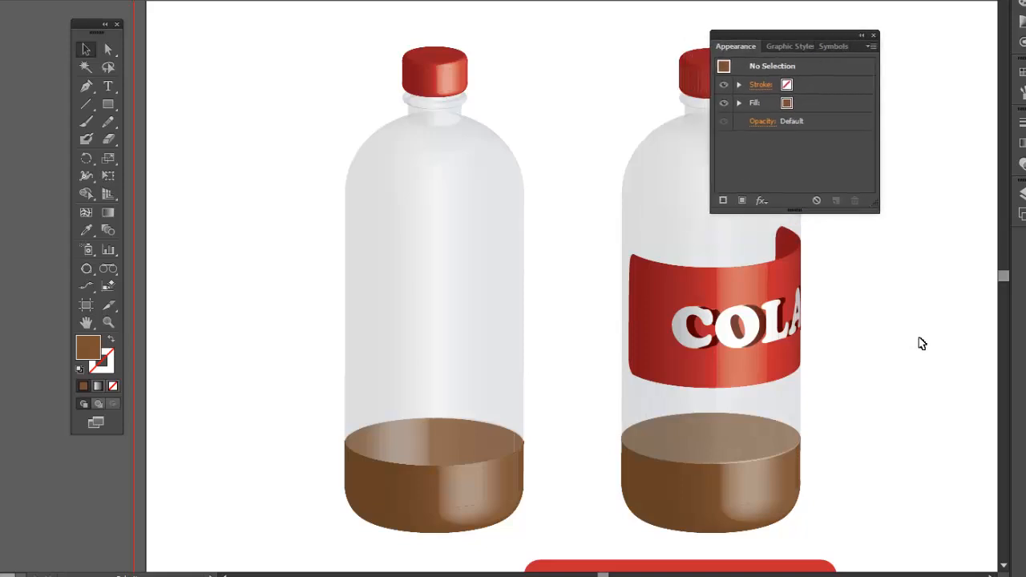
pyautogui.scroll(-3)
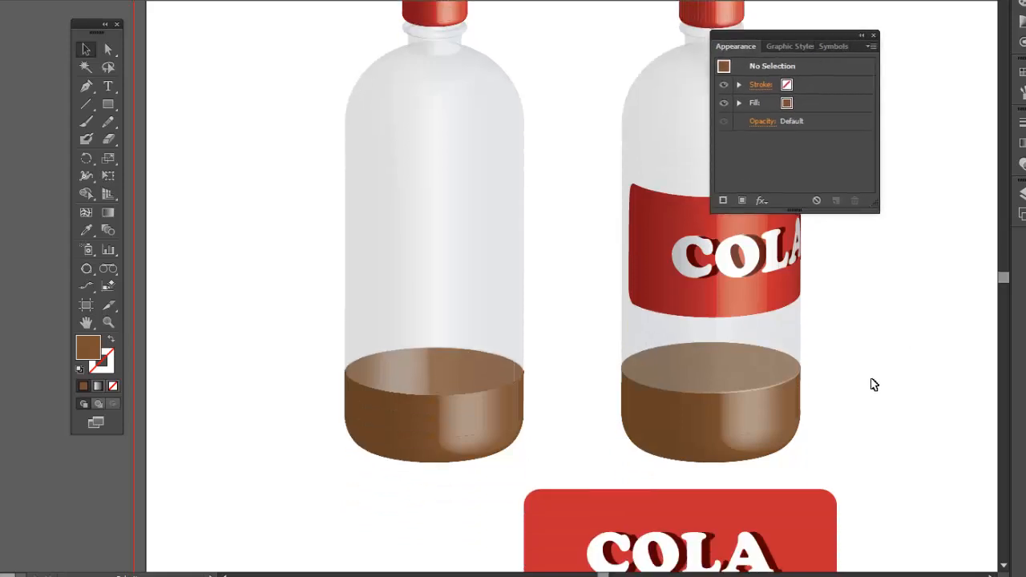
pyautogui.scroll(-3)
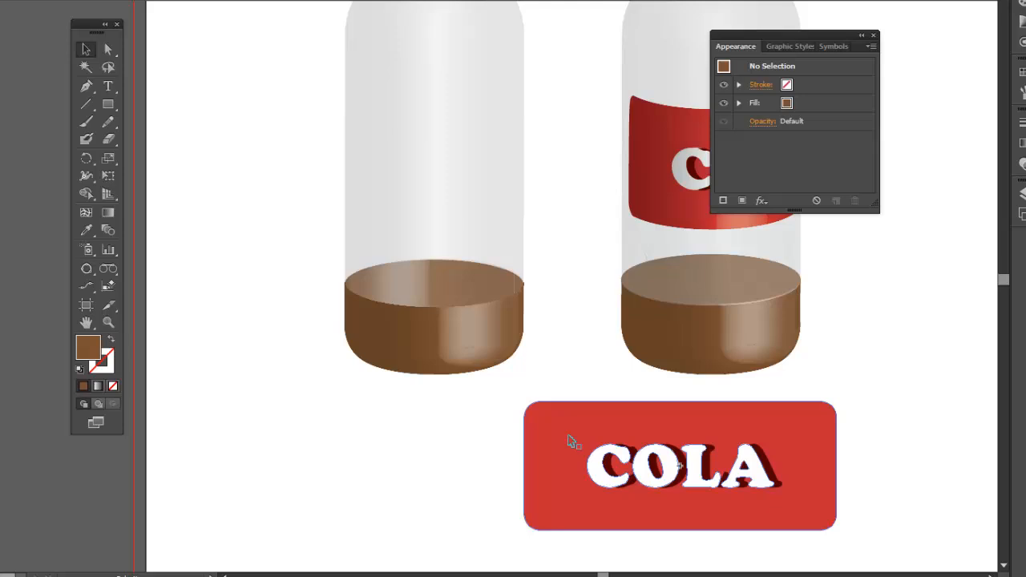
pyautogui.moveTo(885, 391)
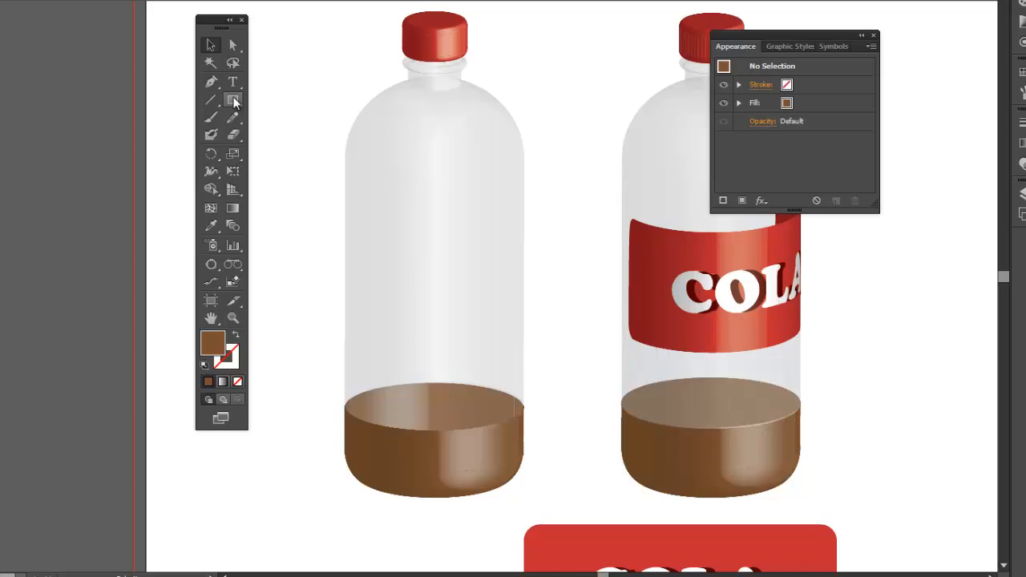
pyautogui.moveTo(233, 100)
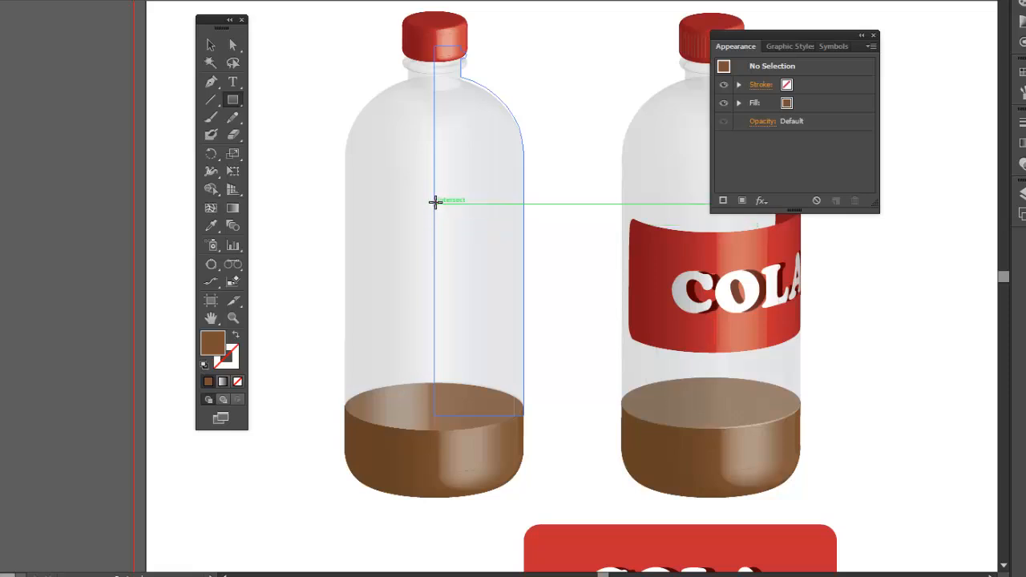
# - Draw a brown rectangle over the left bottle's body, then clear the selection
pyautogui.moveTo(435, 206); pyautogui.dragTo(497, 313)
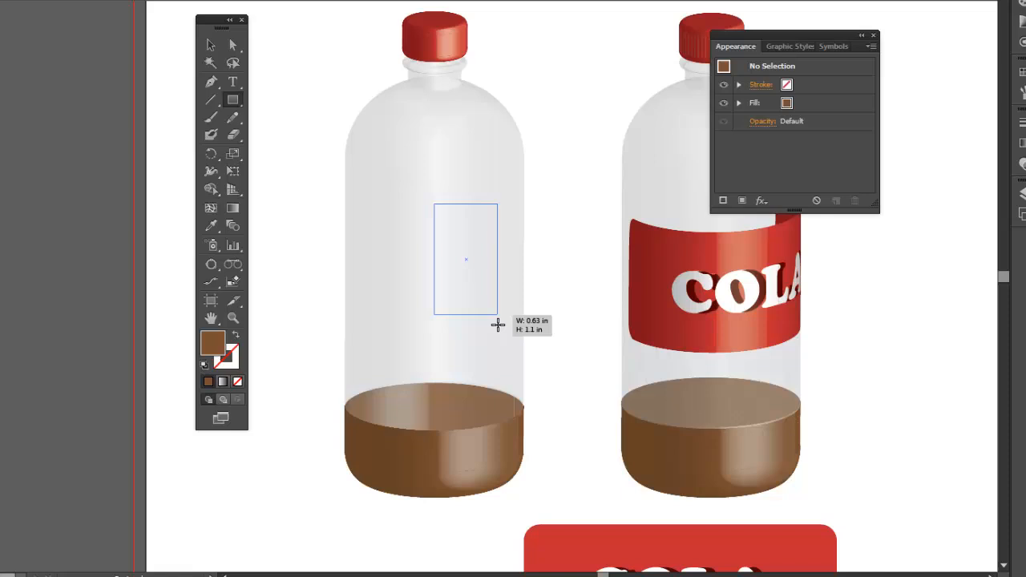
pyautogui.moveTo(497, 325); pyautogui.dragTo(519, 331)
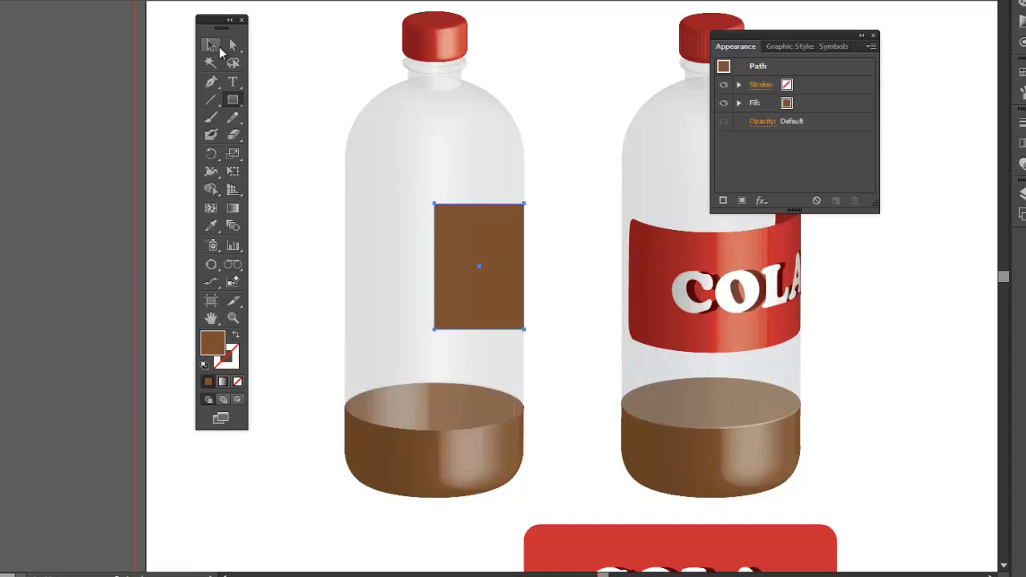
pyautogui.click(818, 295)
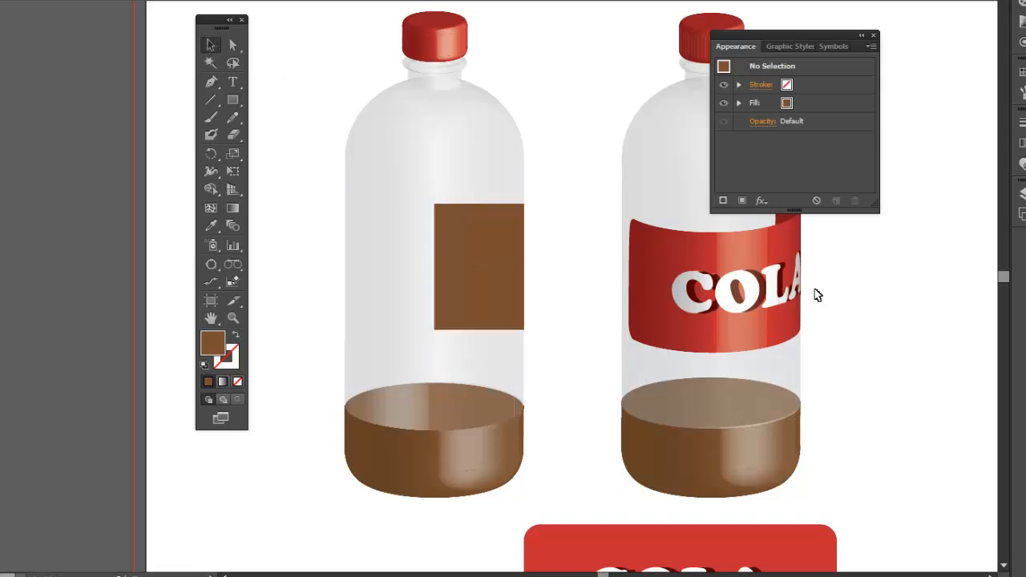
pyautogui.scroll(-3)
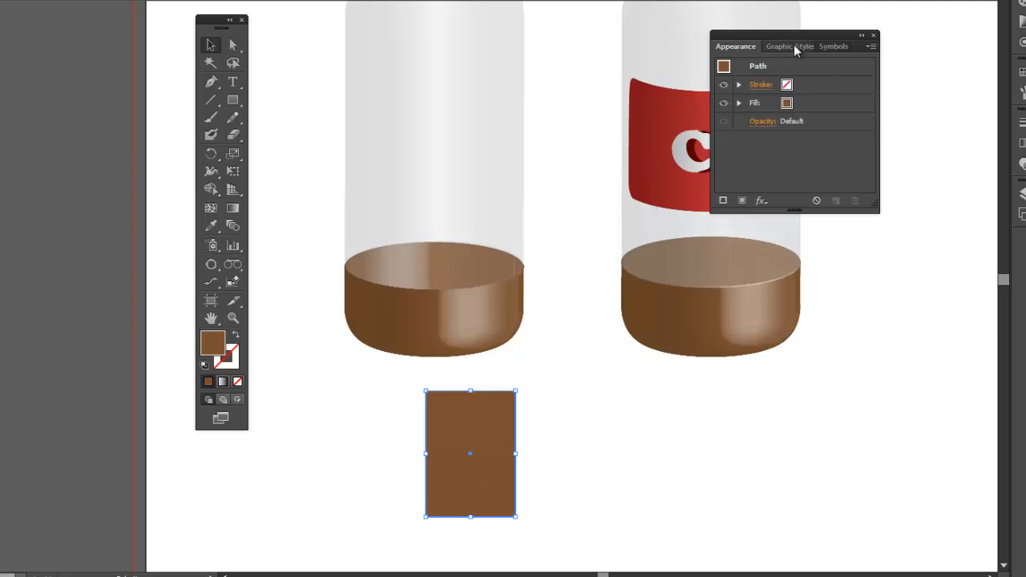
# - Apply the saved Bottle graphic style to the brown rectangle, turning it into a 3D cylinder
pyautogui.click(790, 46)
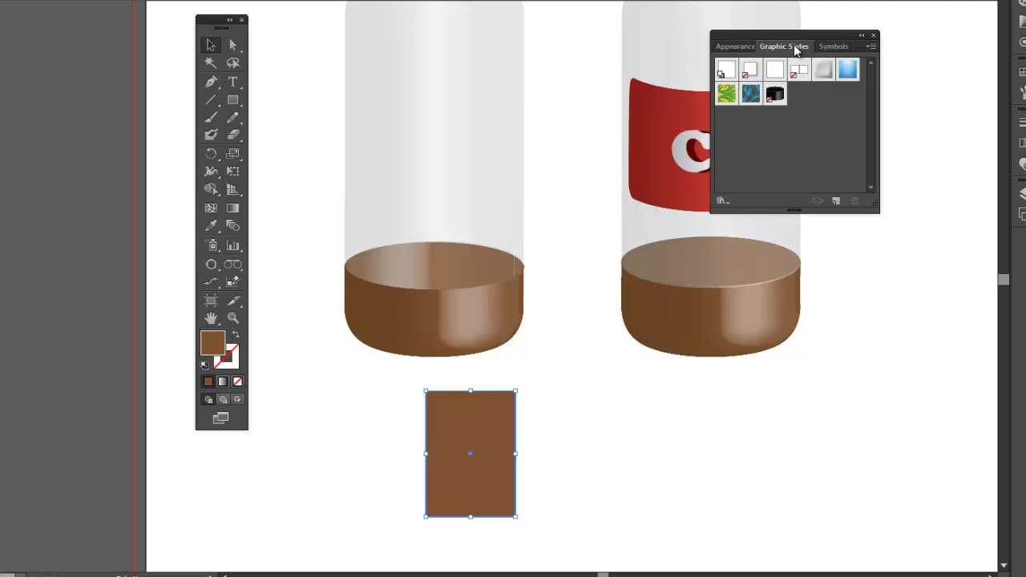
pyautogui.moveTo(775, 96)
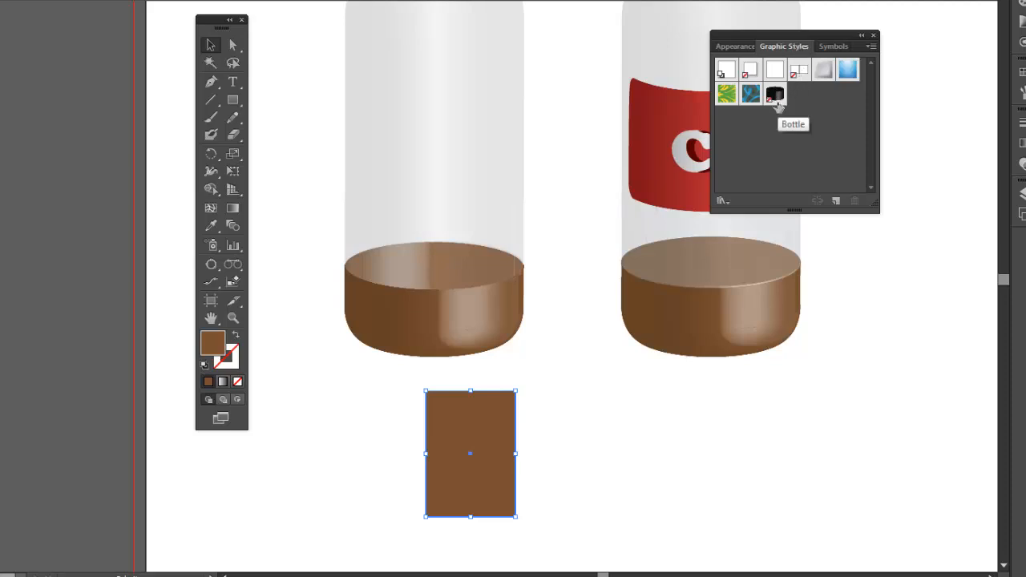
pyautogui.moveTo(790, 35); pyautogui.dragTo(770, 50)
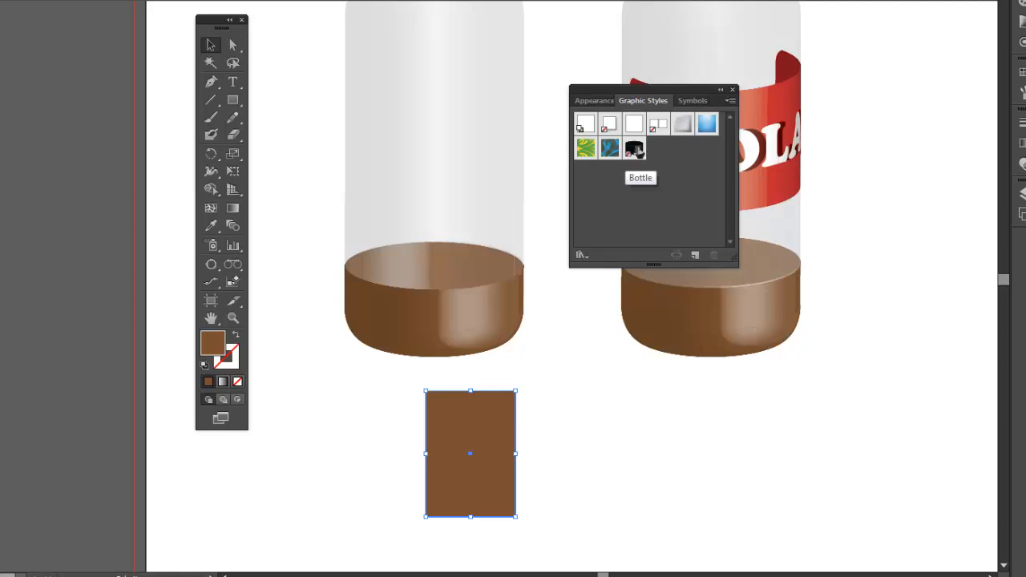
pyautogui.moveTo(632, 148)
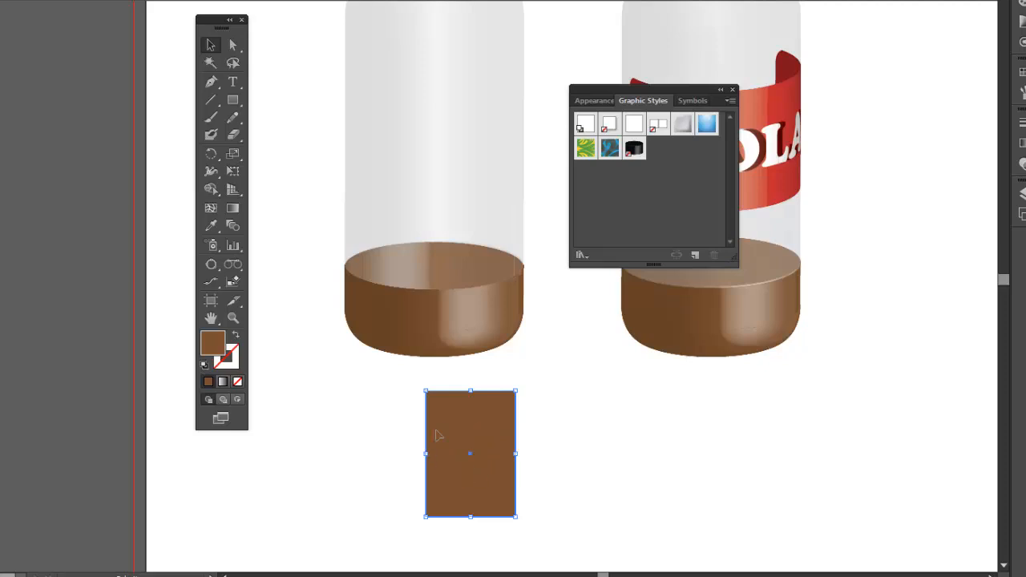
pyautogui.moveTo(460, 443)
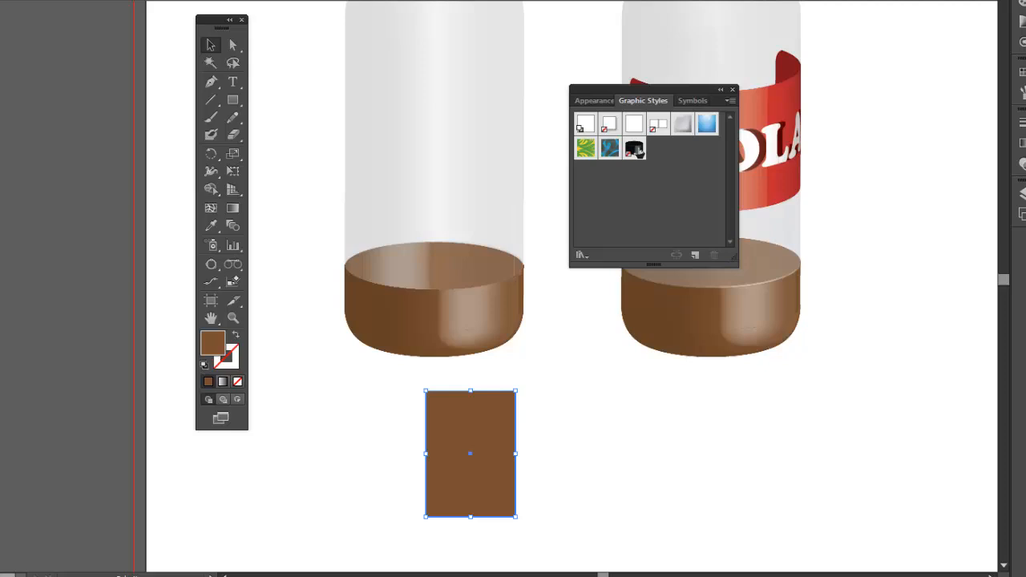
pyautogui.click(634, 150)
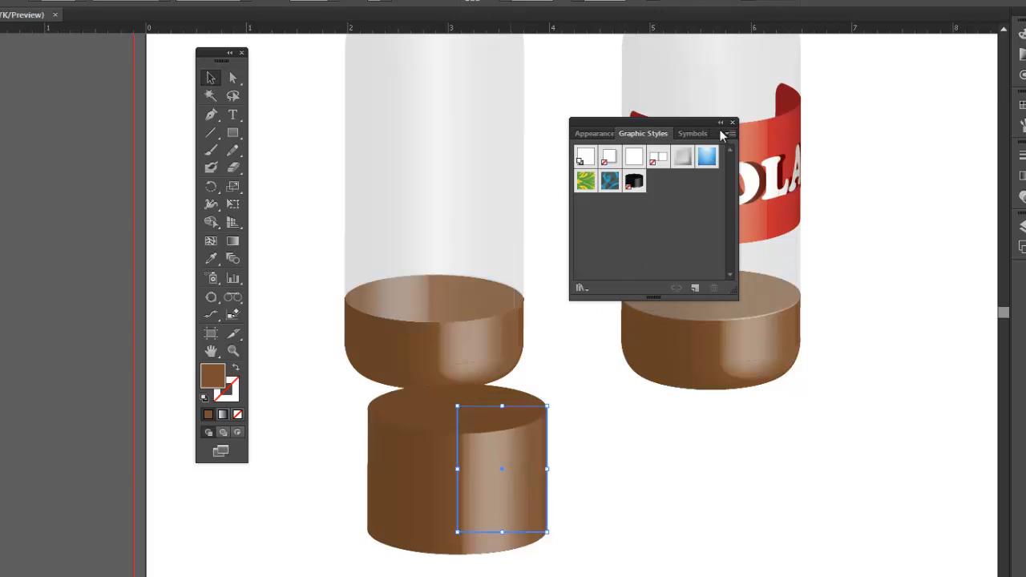
# - Reopen the cylinder's 3D Revolve options with Preview on, then bring up Map Art
pyautogui.click(594, 133)
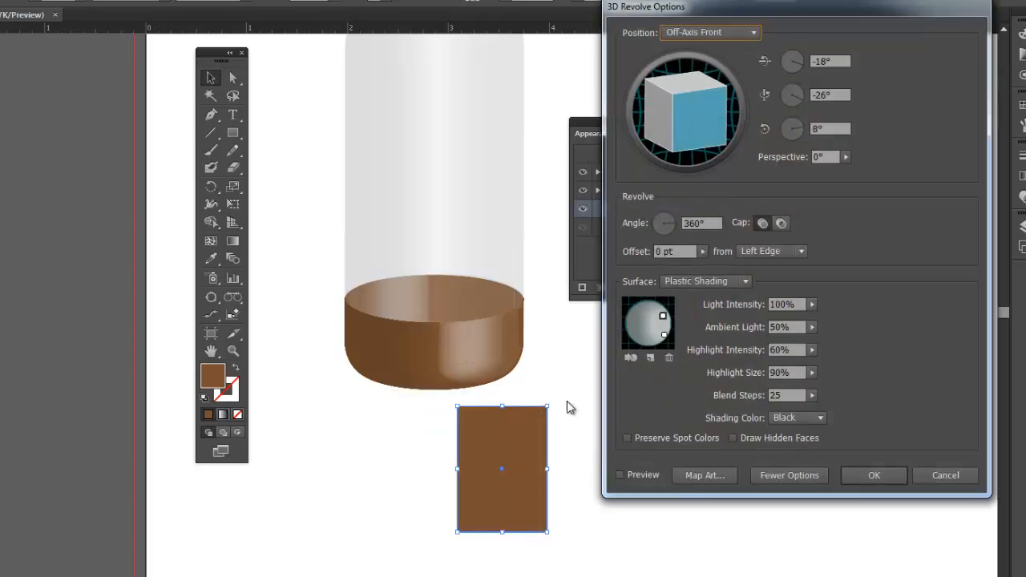
pyautogui.click(620, 475)
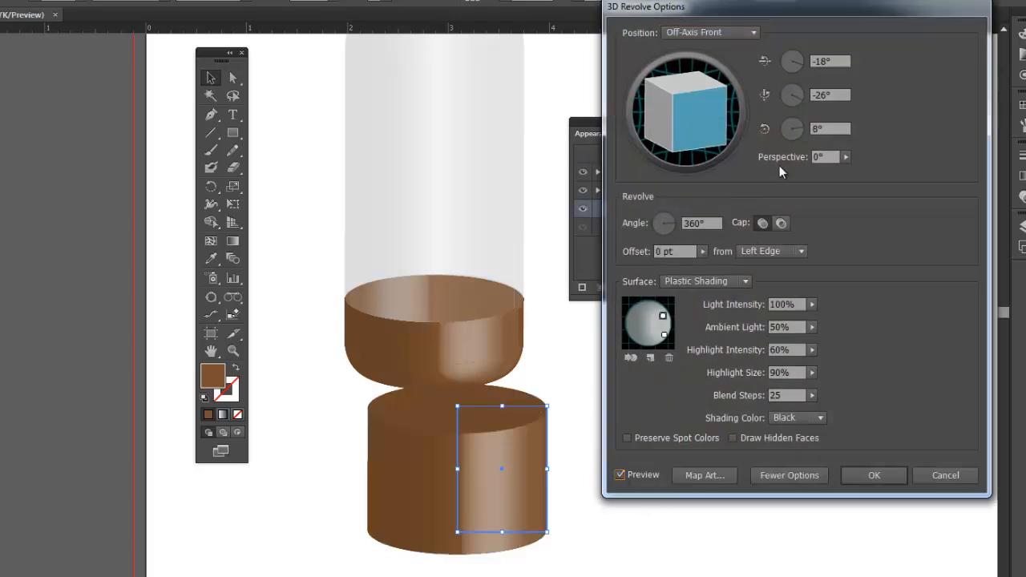
pyautogui.moveTo(704, 475)
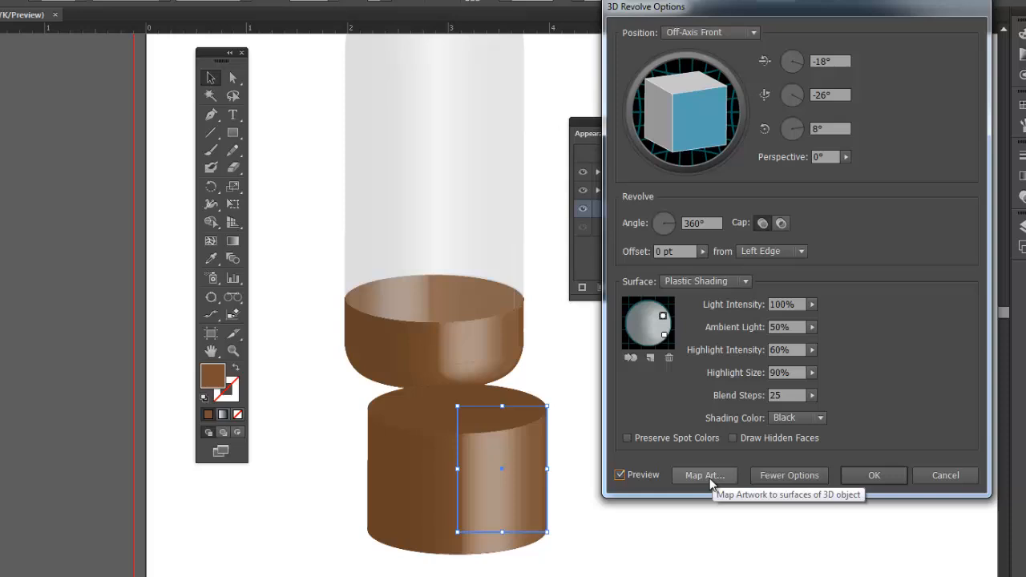
pyautogui.click(704, 475)
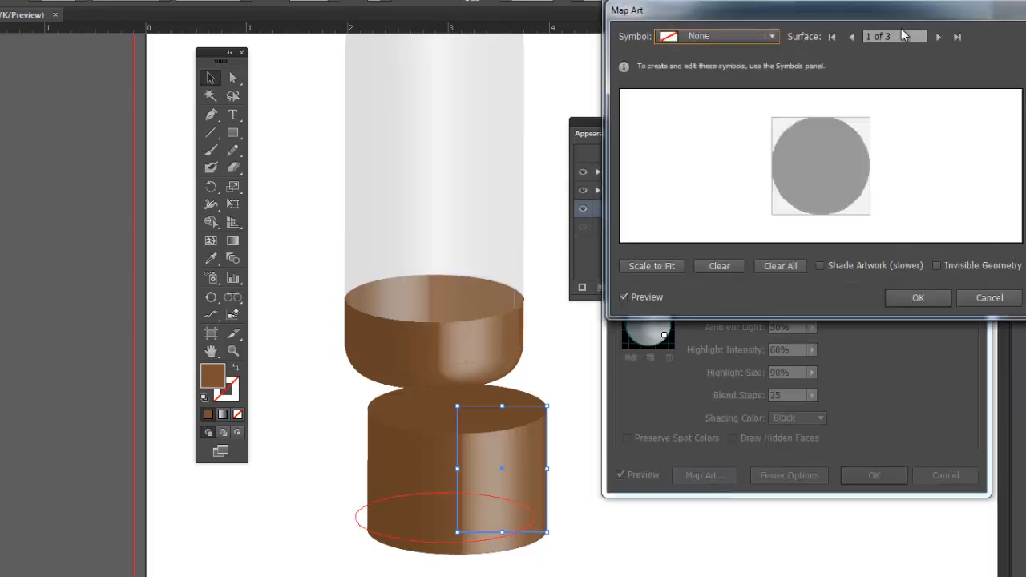
# - Map the Label symbol onto surface 3 of 3, shifting it so COLA faces front
pyautogui.click(937, 37)
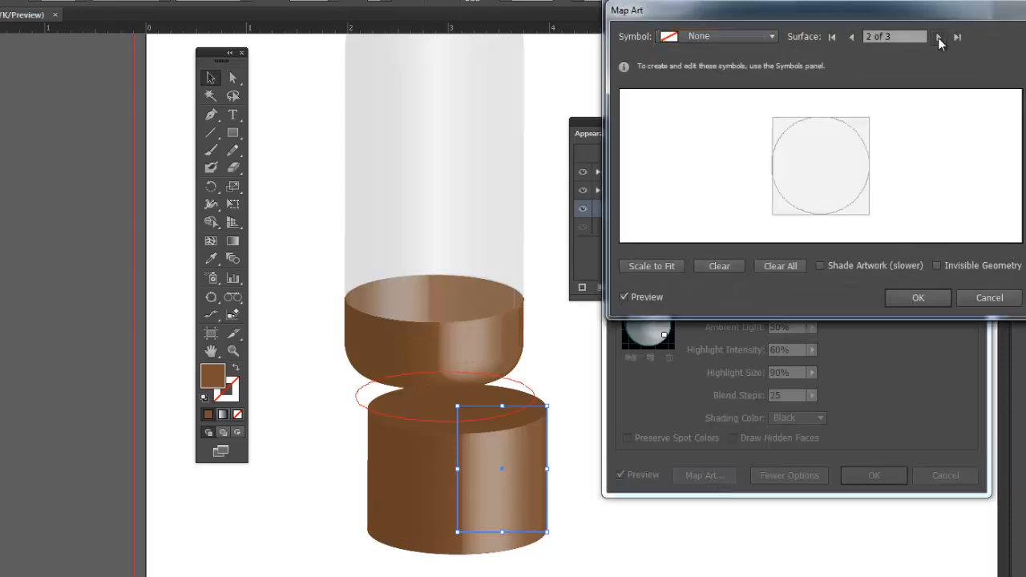
pyautogui.click(936, 37)
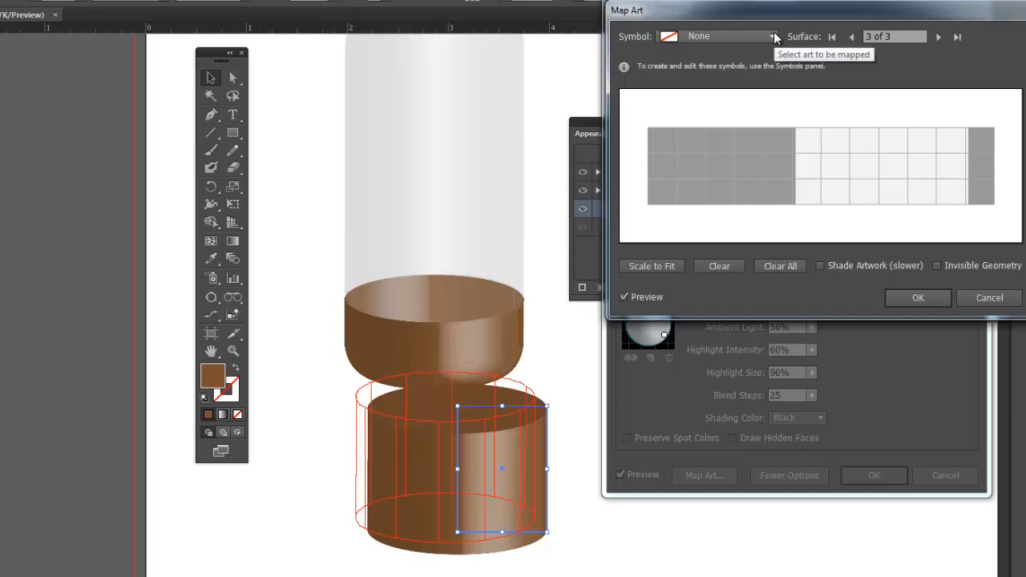
pyautogui.click(771, 37)
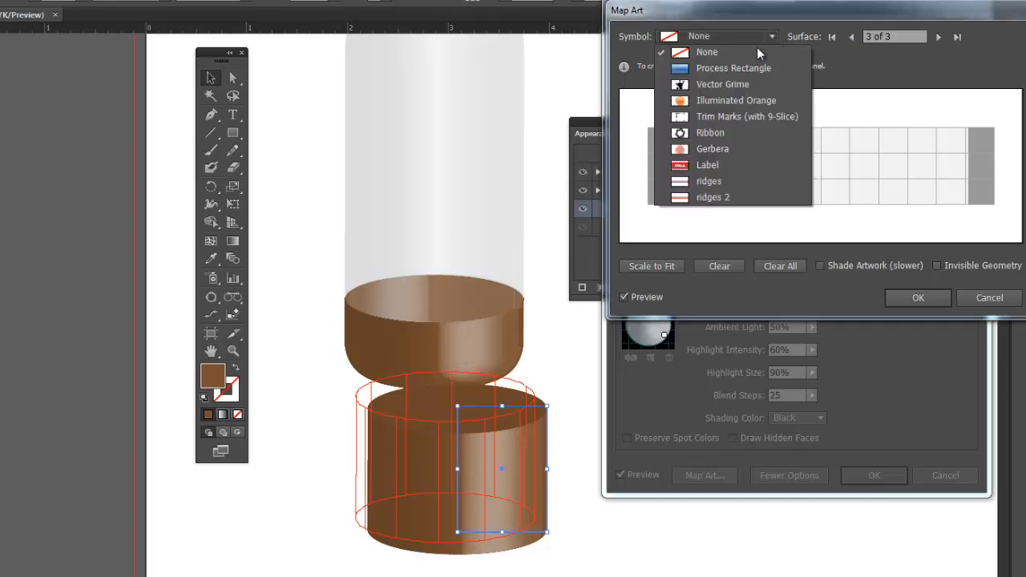
pyautogui.click(707, 164)
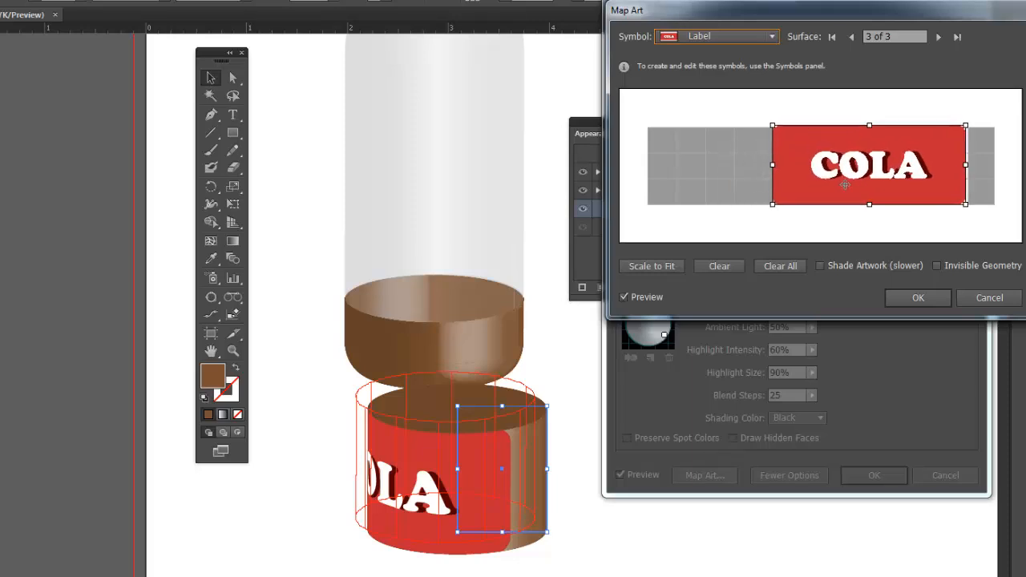
pyautogui.moveTo(852, 166); pyautogui.dragTo(863, 166)
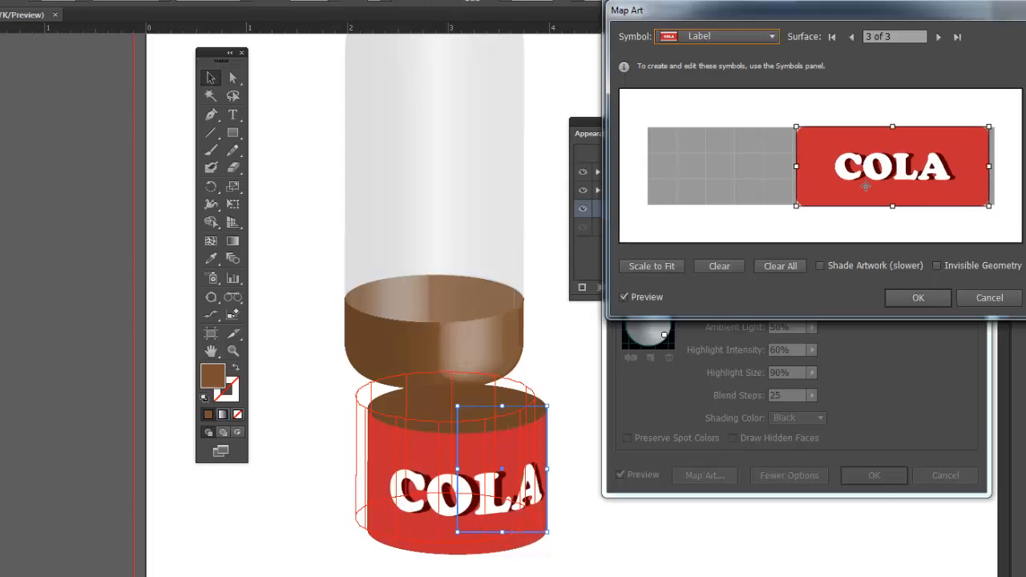
pyautogui.moveTo(834, 288)
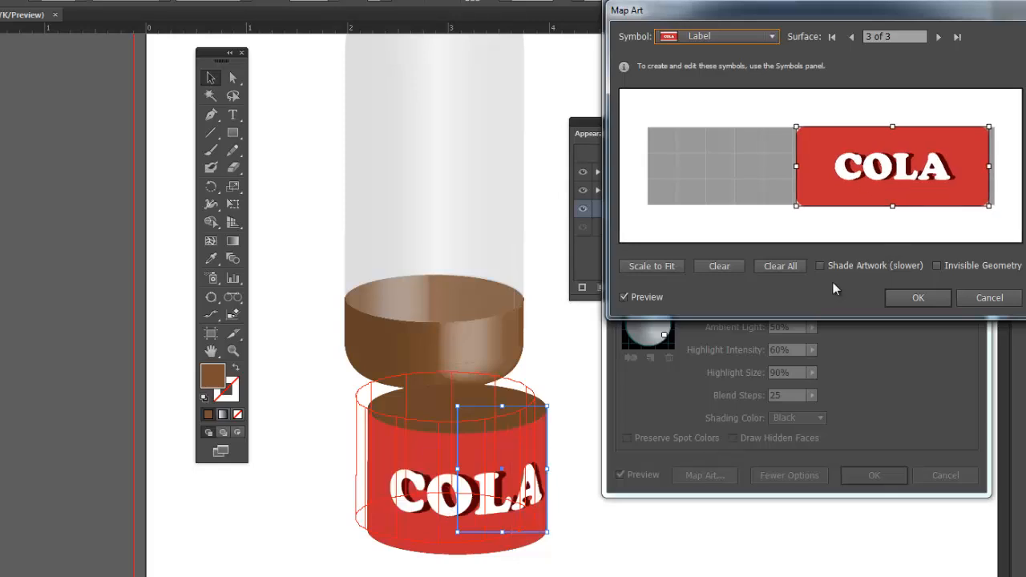
# - Turn on Shade Artwork and Invisible Geometry and confirm the label mapping
pyautogui.click(819, 265)
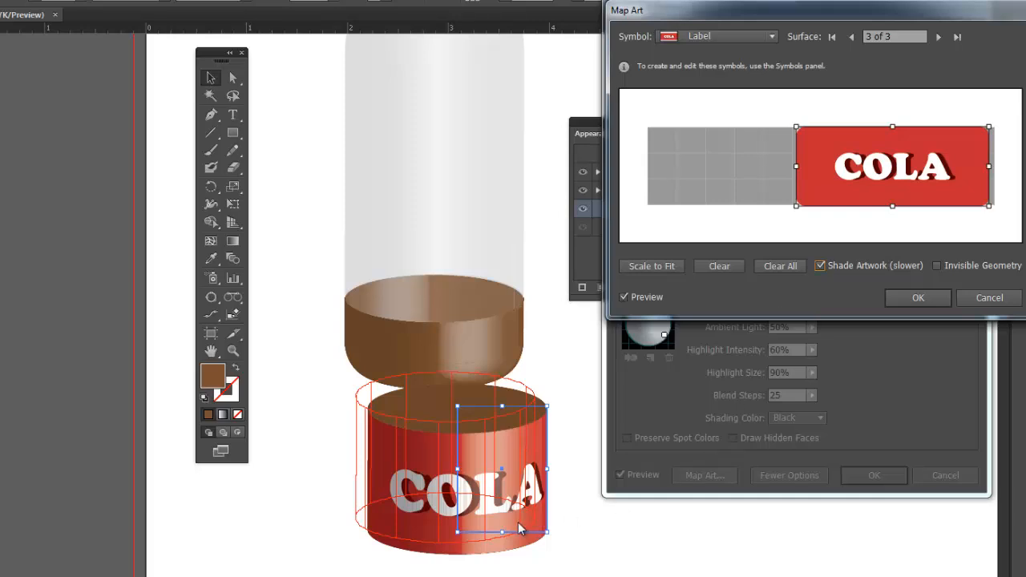
pyautogui.moveTo(435, 393)
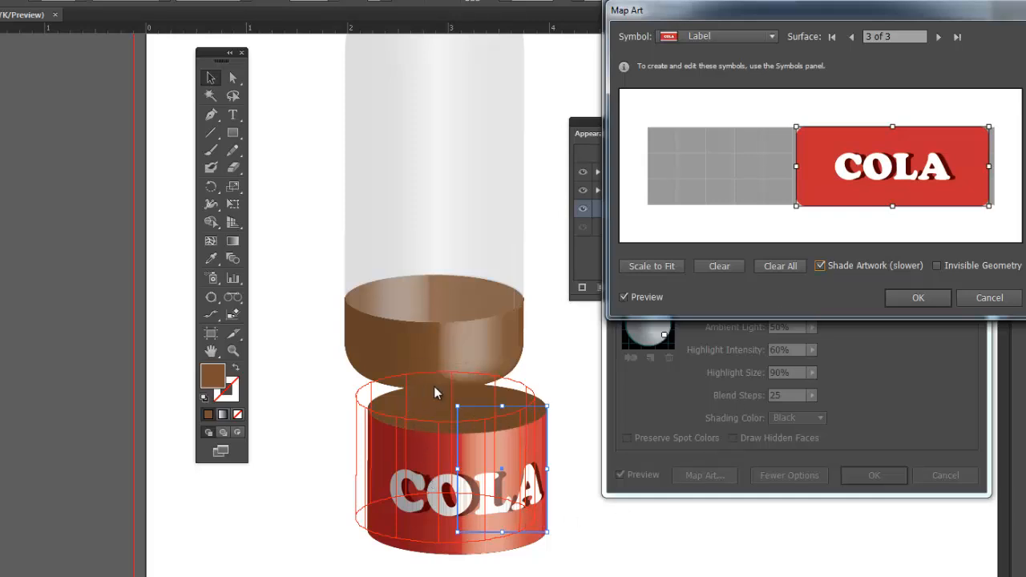
pyautogui.moveTo(913, 297)
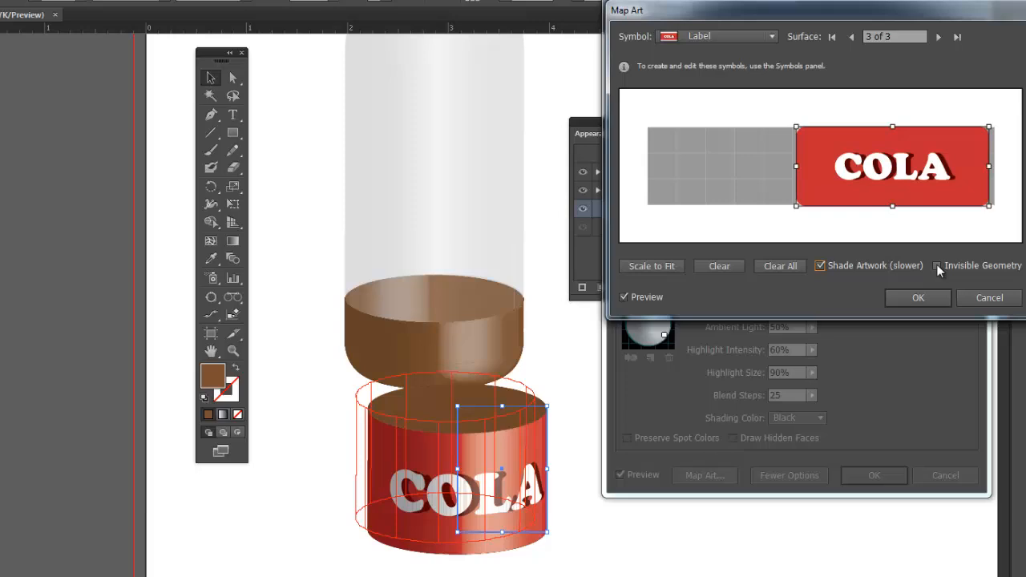
pyautogui.click(938, 265)
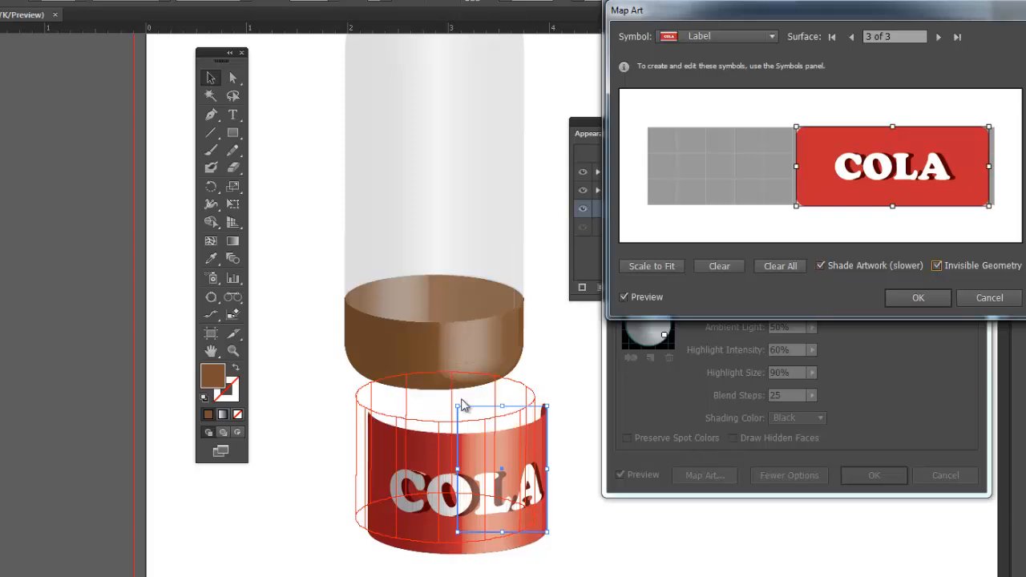
pyautogui.moveTo(552, 392)
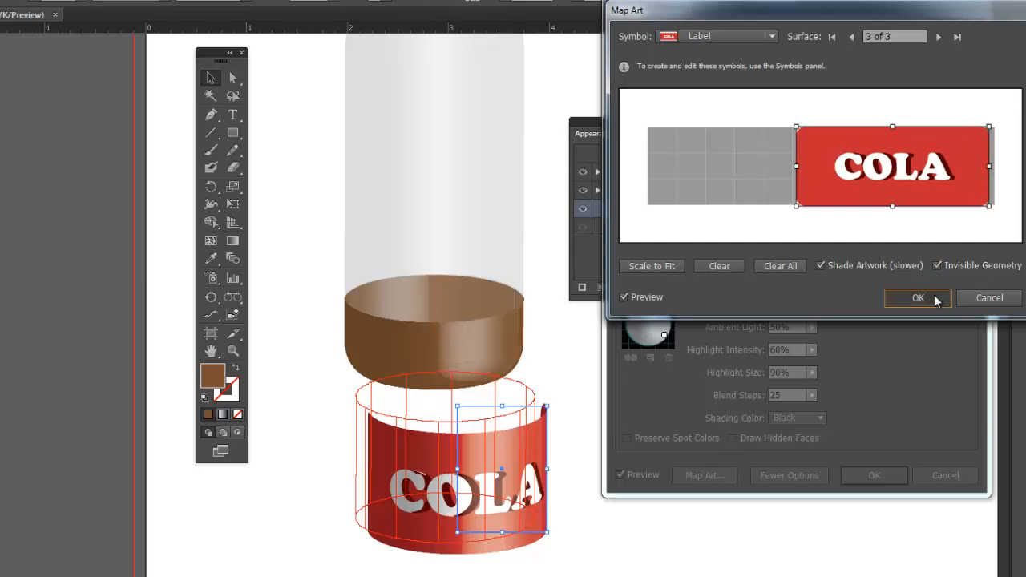
pyautogui.click(918, 297)
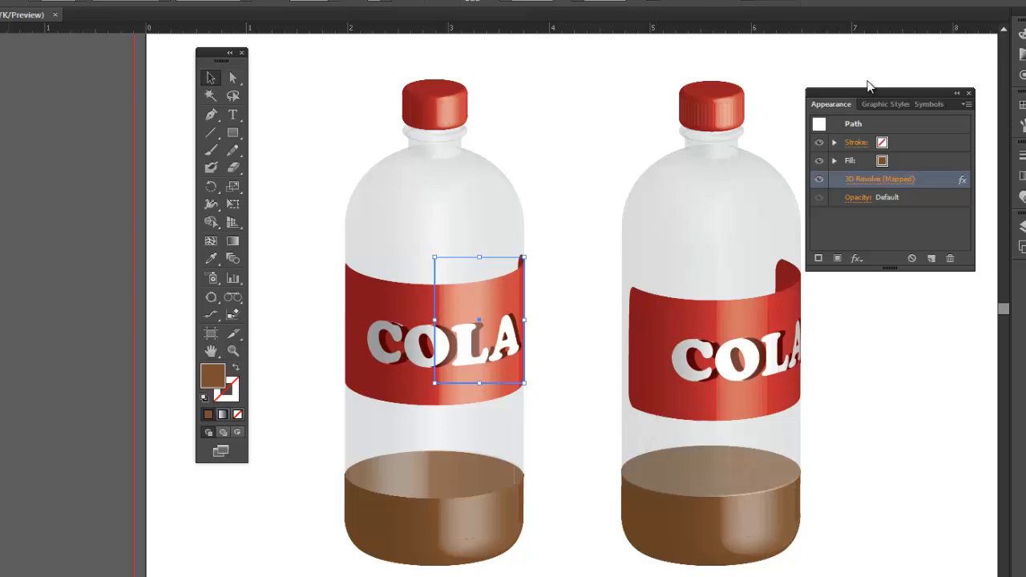
# - Deselect the labelled left bottle by clicking the empty artboard
pyautogui.click(598, 193)
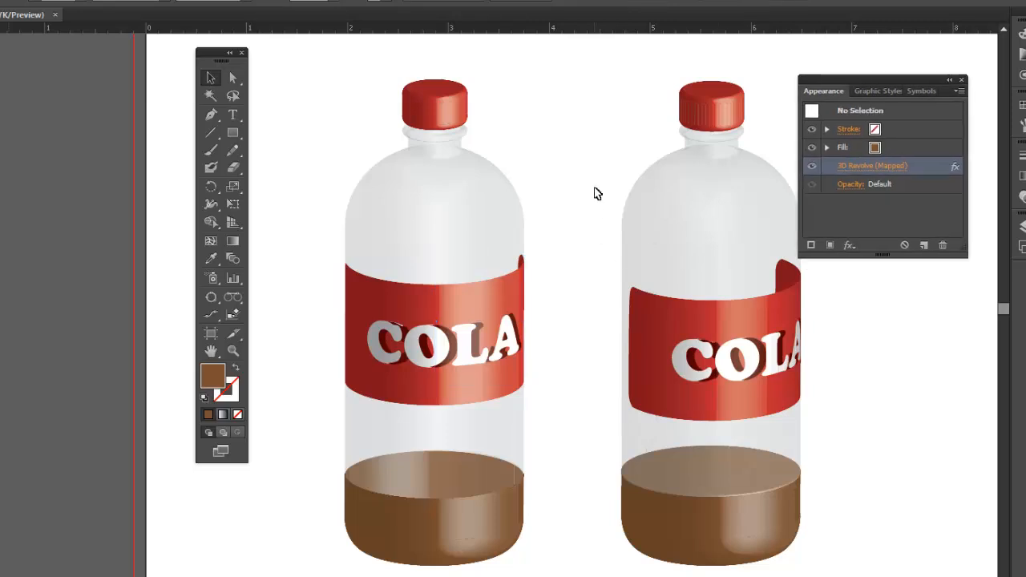